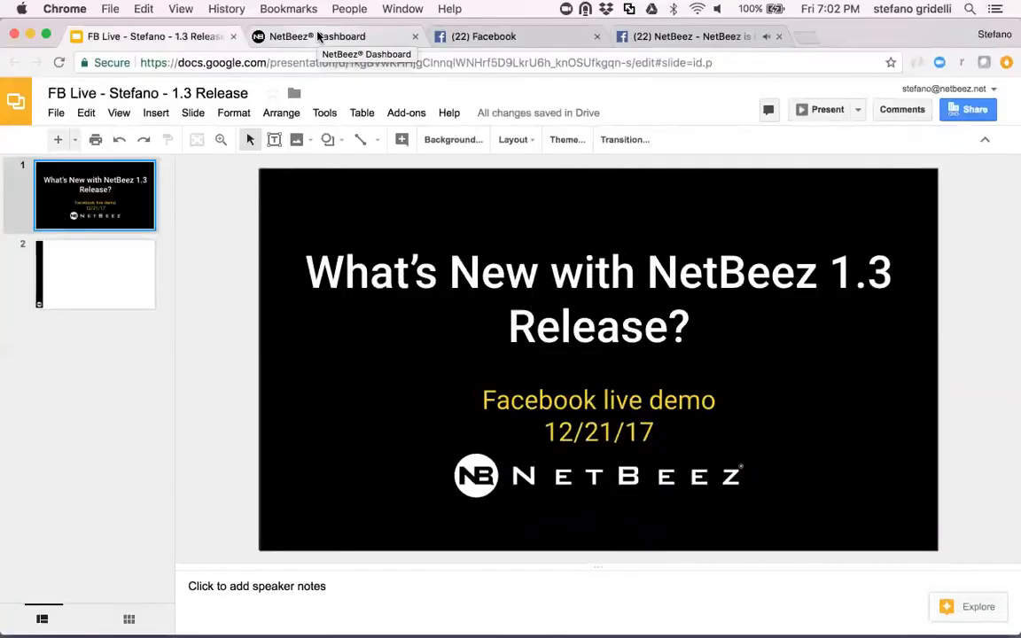
# Switch to the NetBeez Dashboard tab and show it in Chrome's full-screen mode
pyautogui.click(317, 36)
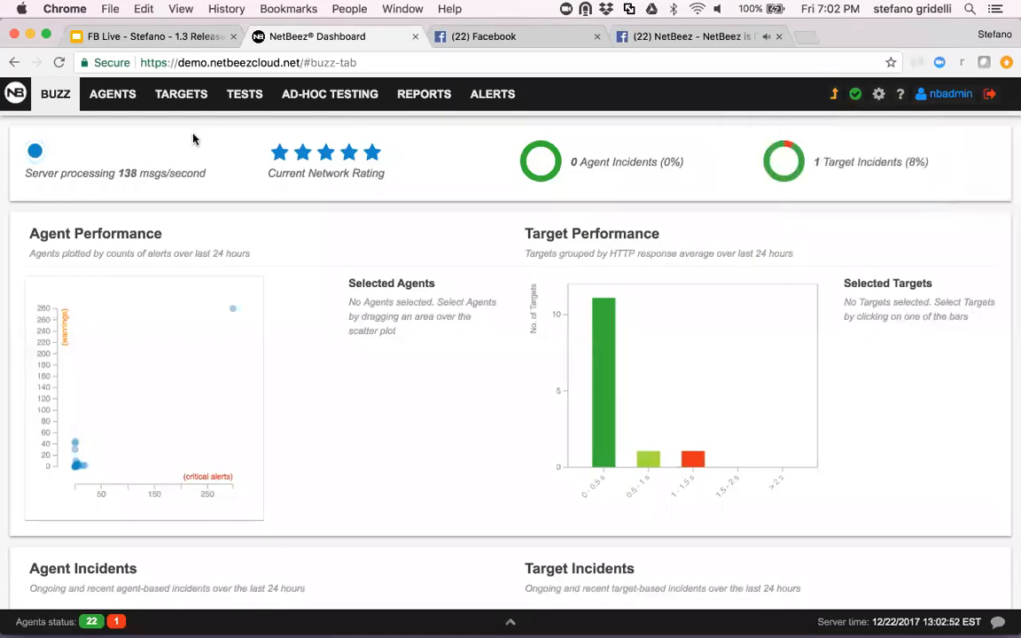
pyautogui.click(180, 9)
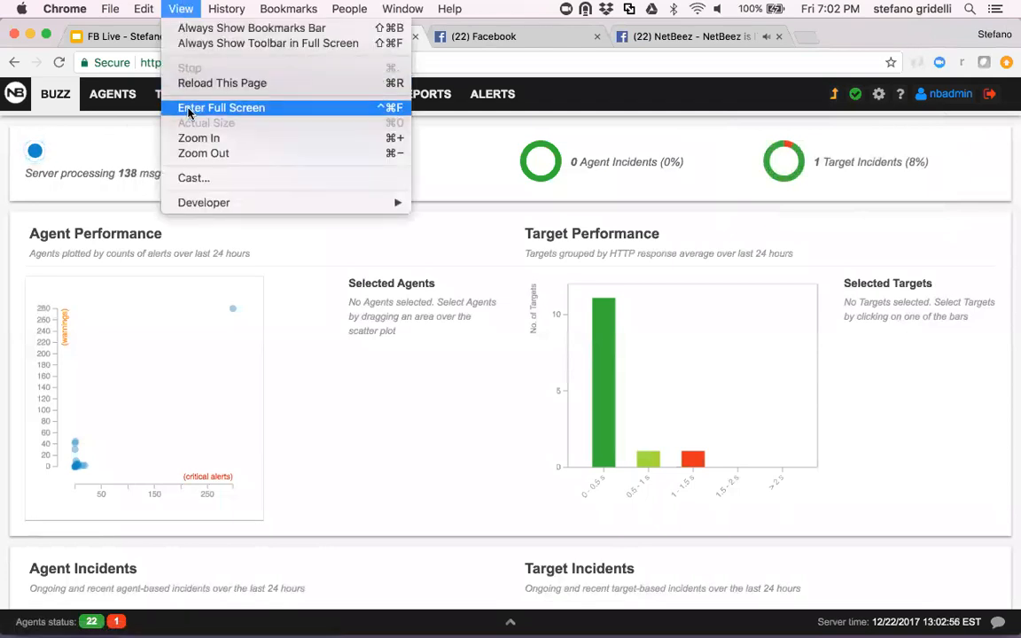
pyautogui.click(221, 108)
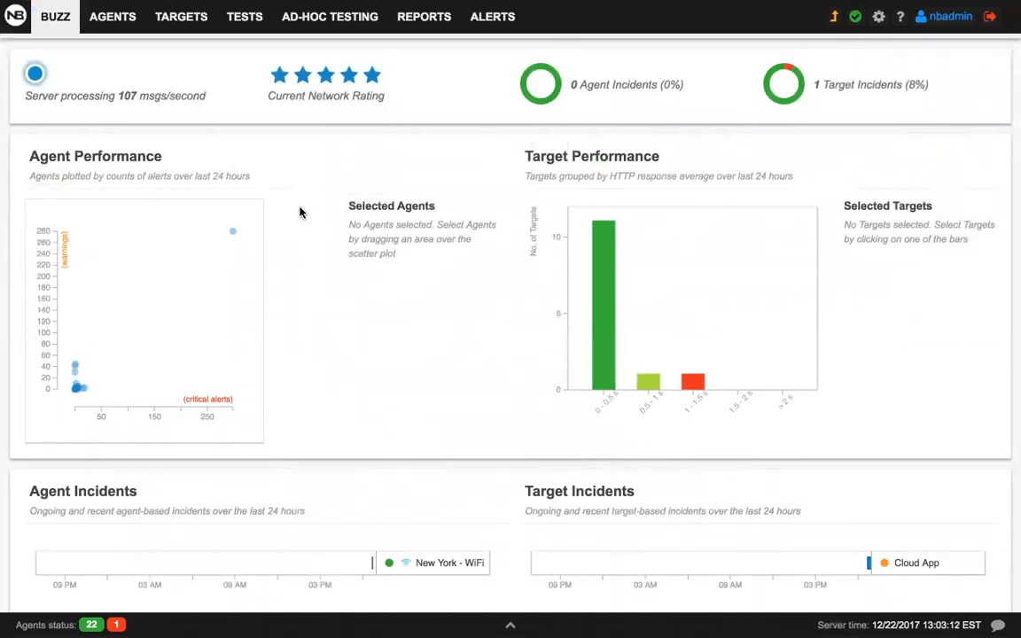
pyautogui.moveTo(383, 92)
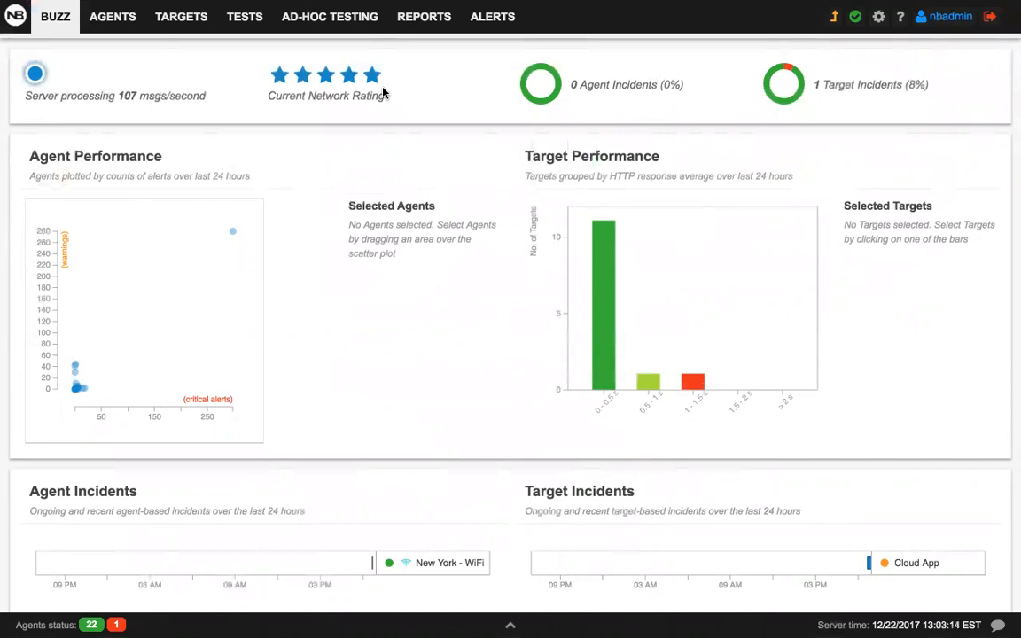
pyautogui.moveTo(85, 106)
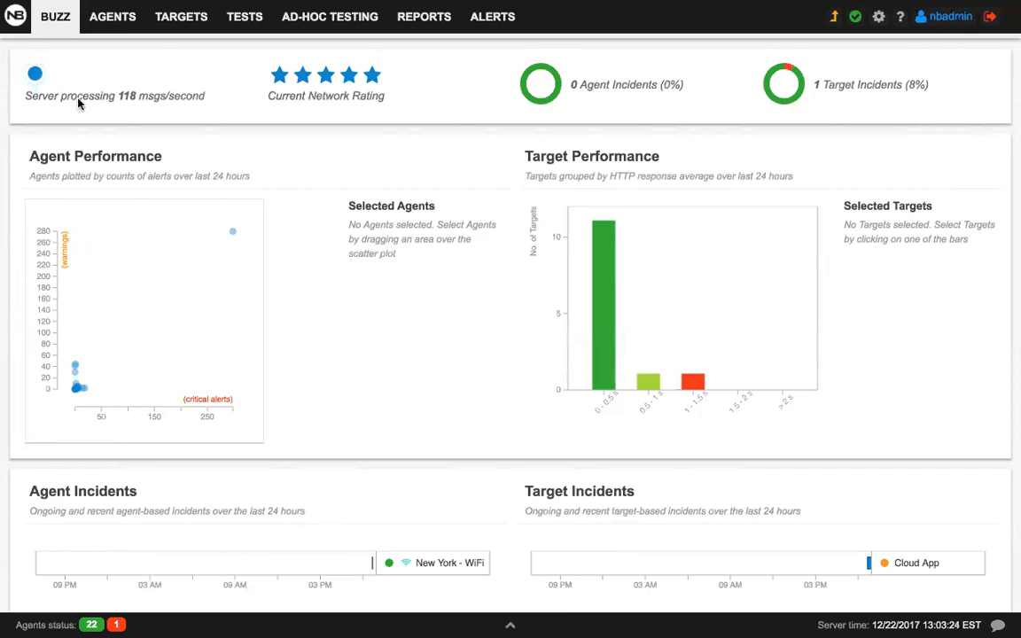
pyautogui.moveTo(127, 110)
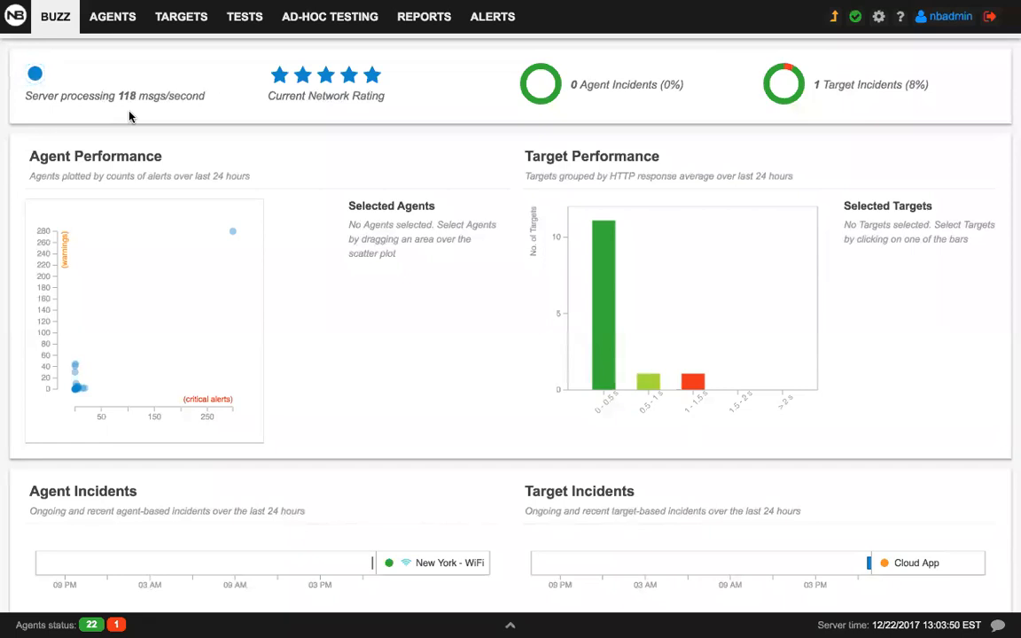
pyautogui.moveTo(303, 111)
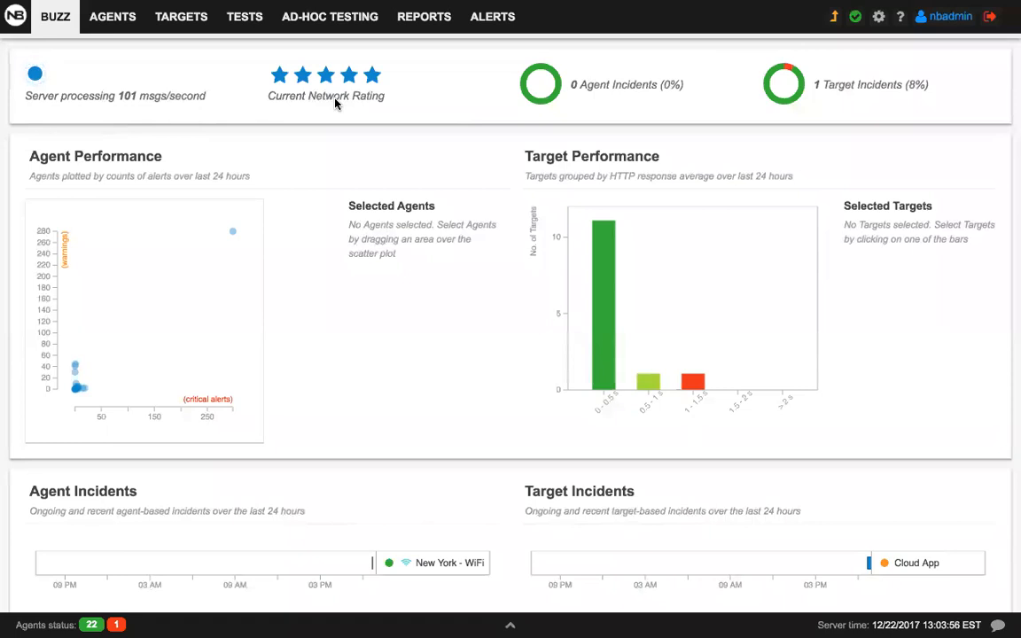
pyautogui.moveTo(443, 106)
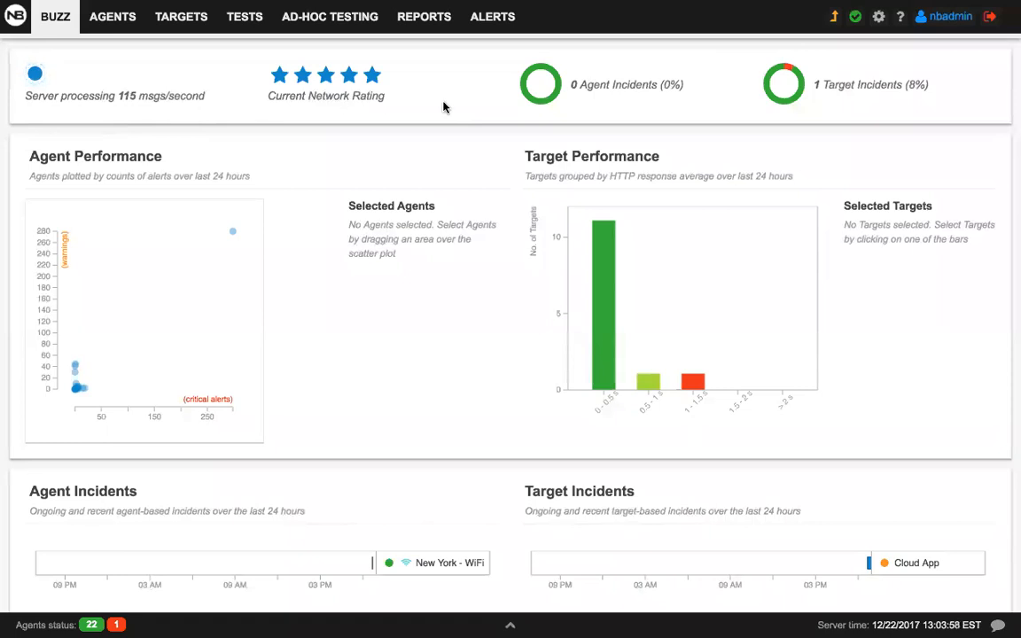
pyautogui.moveTo(603, 106)
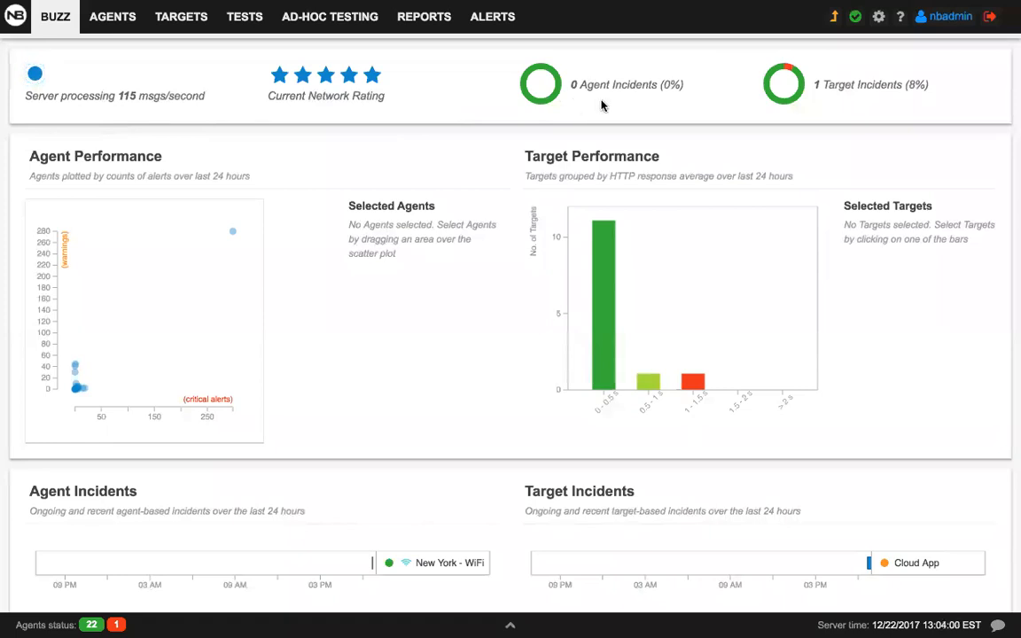
pyautogui.moveTo(826, 101)
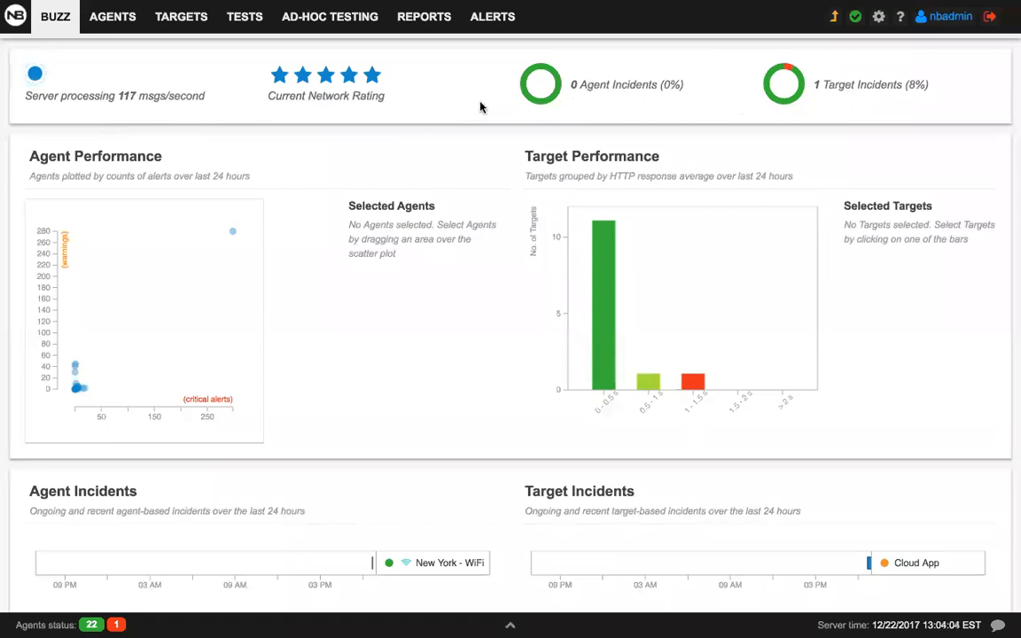
pyautogui.moveTo(411, 99)
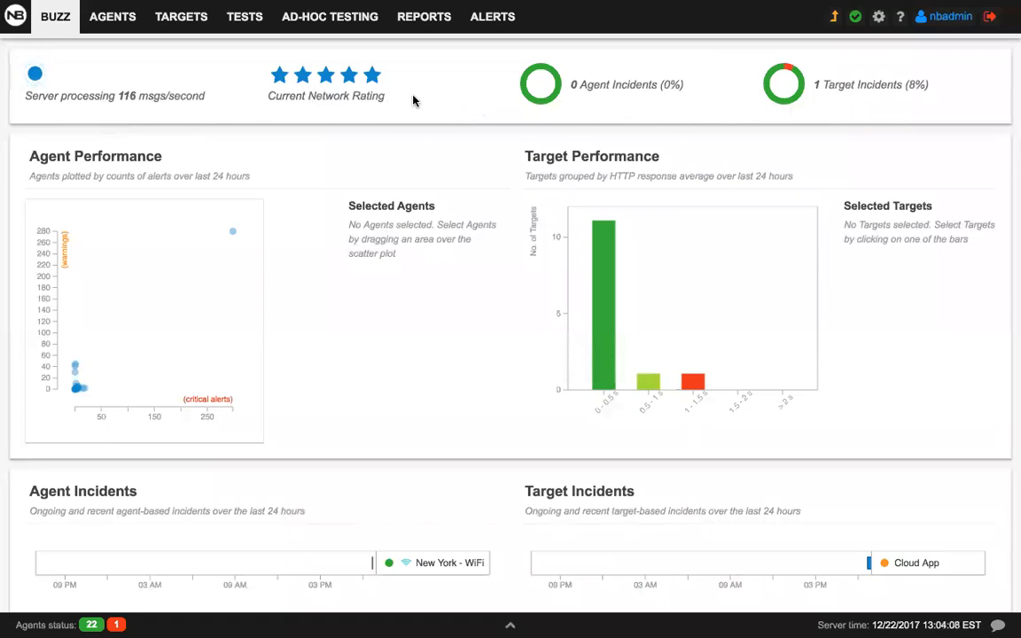
pyautogui.moveTo(872, 99)
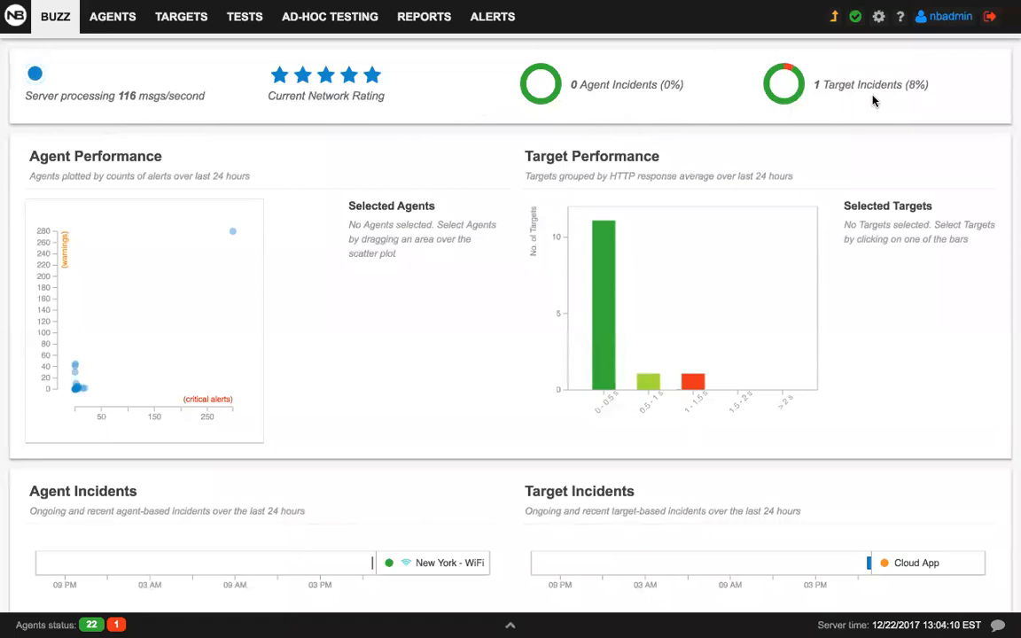
pyautogui.moveTo(716, 116)
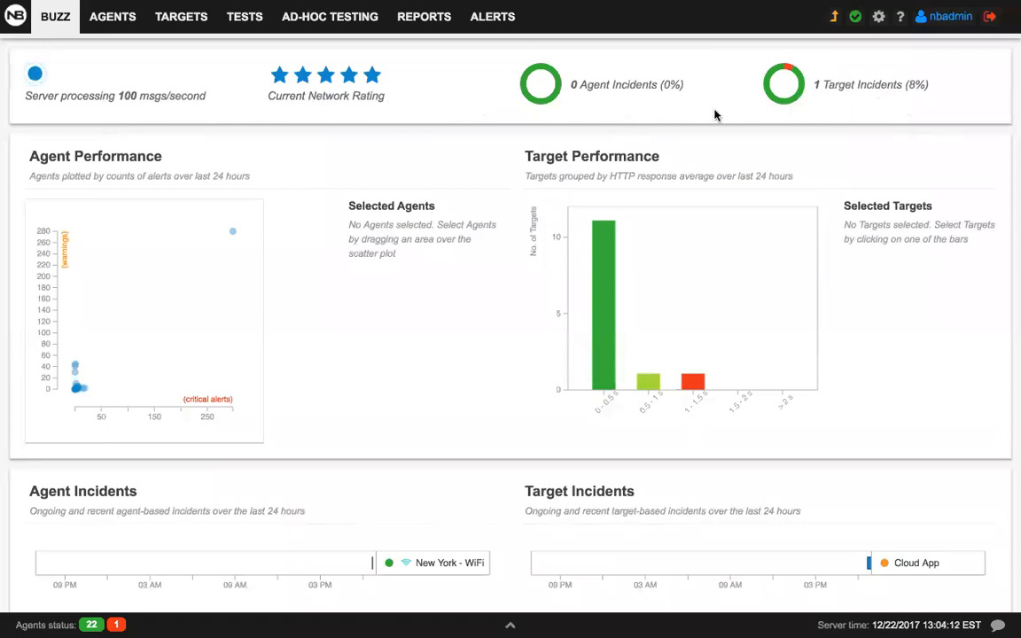
pyautogui.moveTo(654, 110)
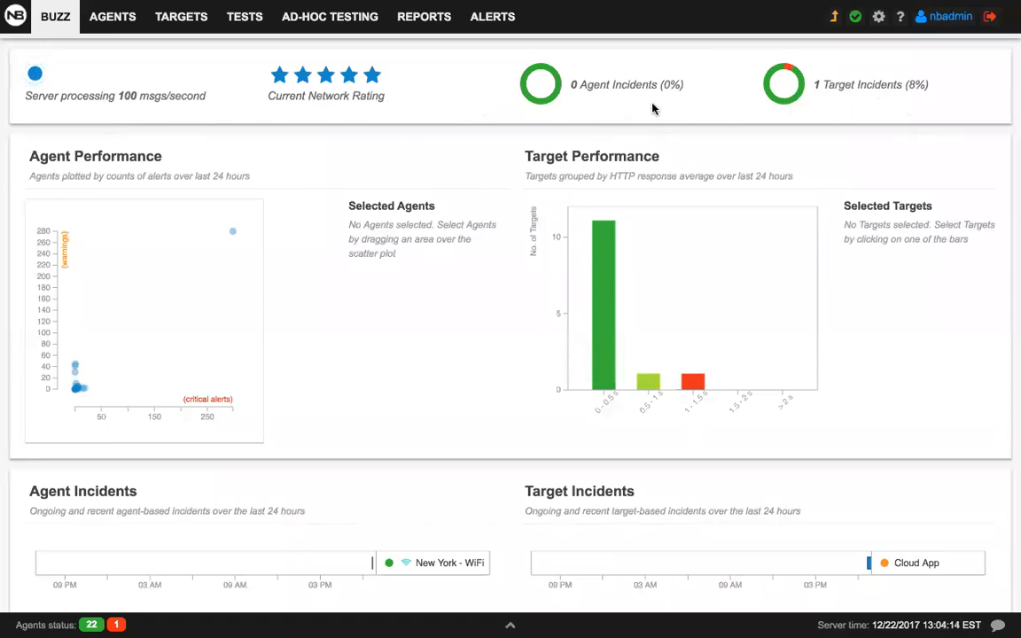
pyautogui.moveTo(493, 202)
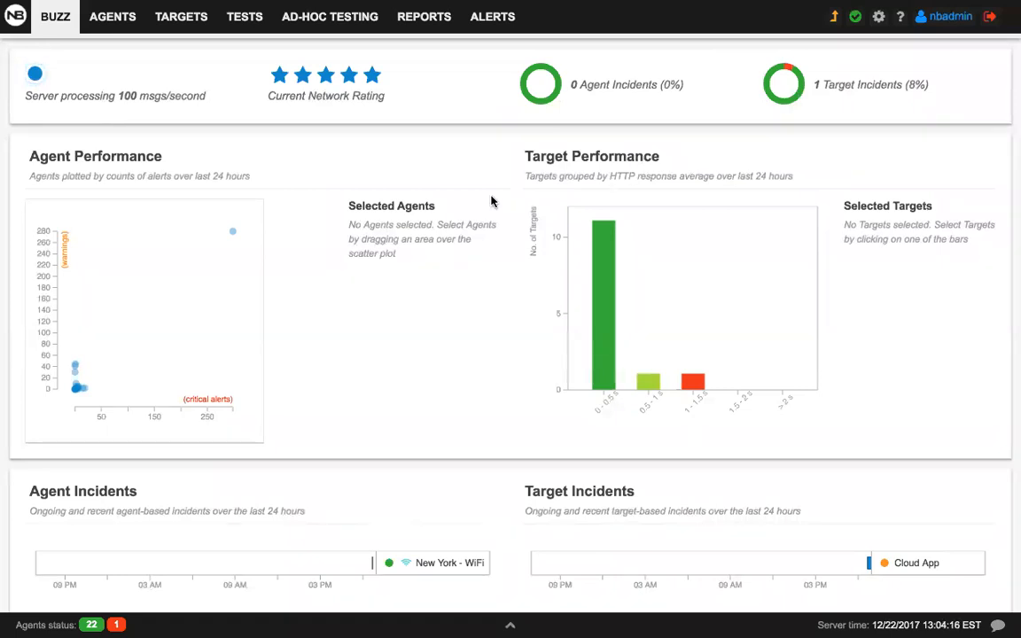
# Scroll down to the Agent Performance scatter plot showing the outlier Pittsburgh WiFi 2
pyautogui.scroll(-3)
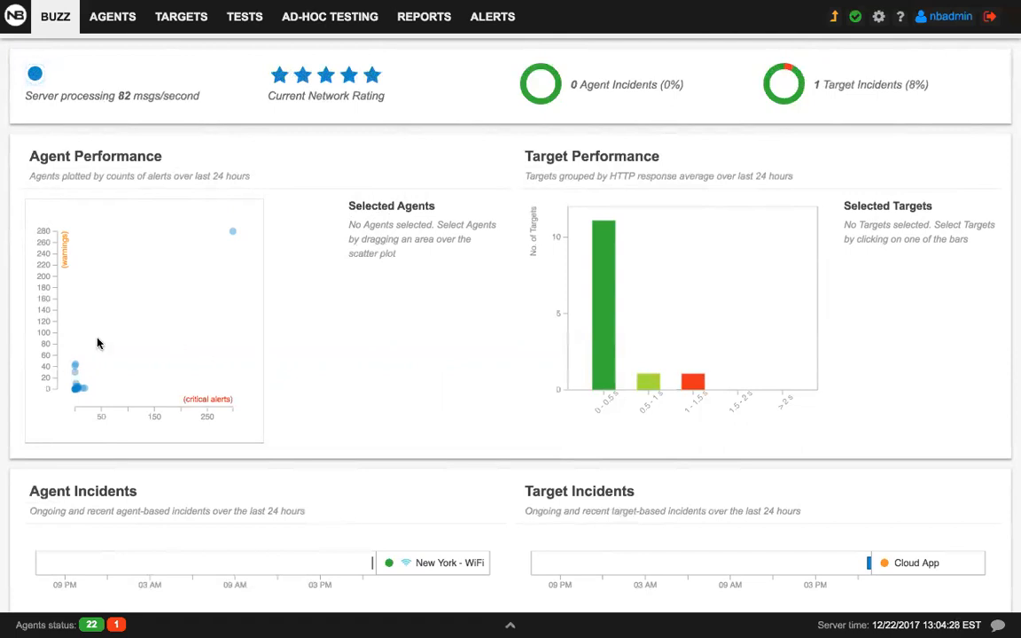
pyautogui.moveTo(101, 287)
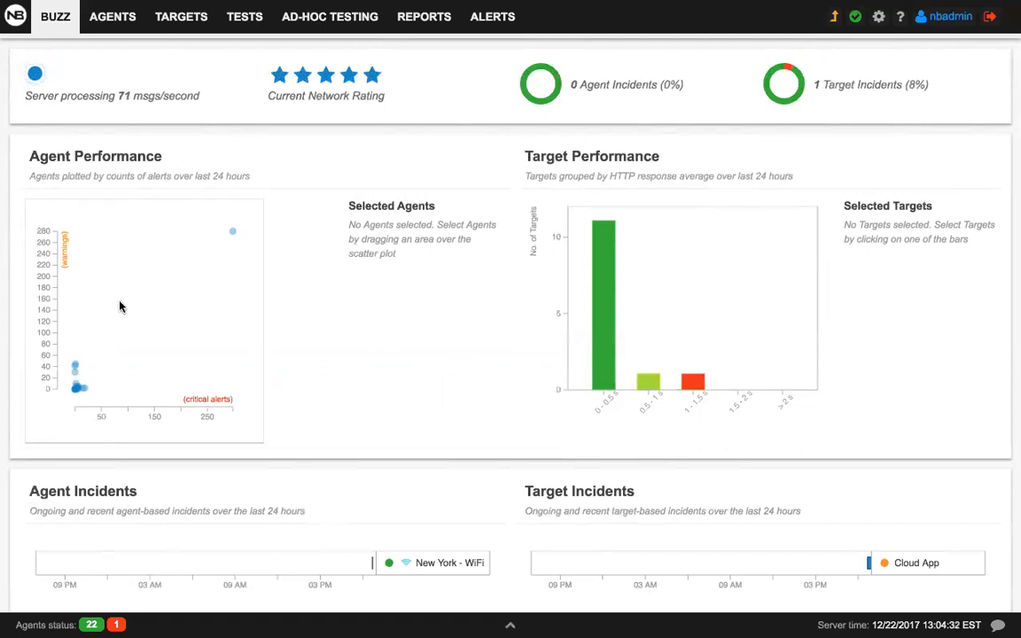
pyautogui.moveTo(234, 231)
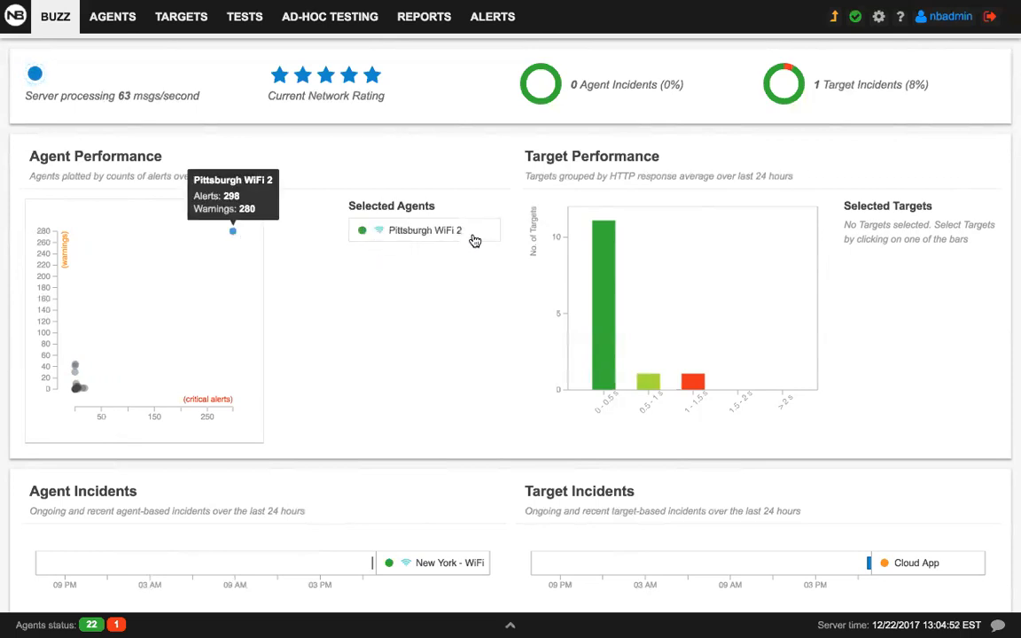
pyautogui.moveTo(649, 255)
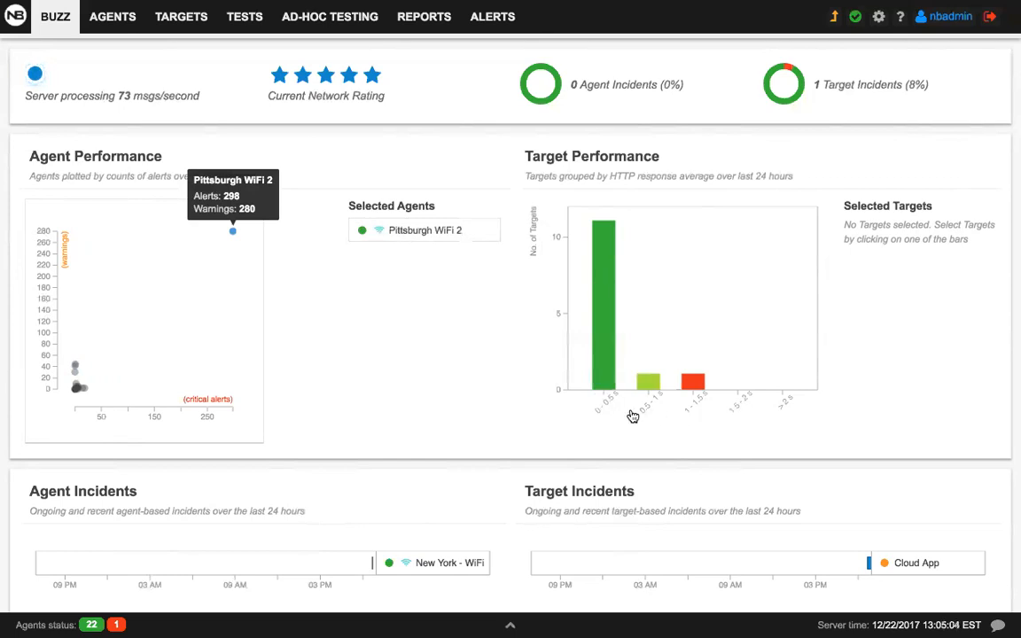
pyautogui.moveTo(616, 422)
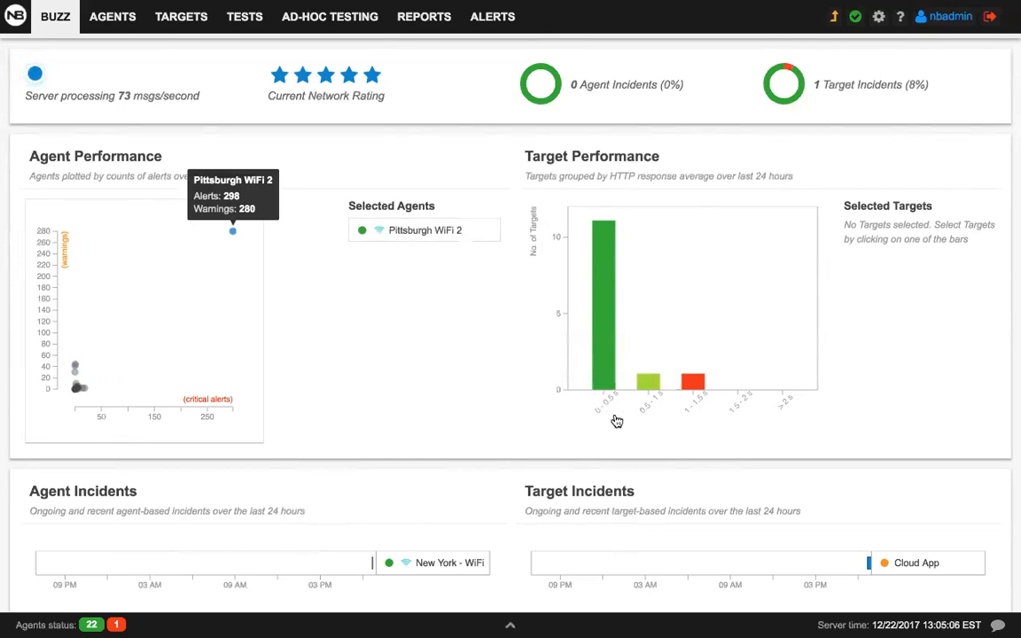
pyautogui.moveTo(593, 422)
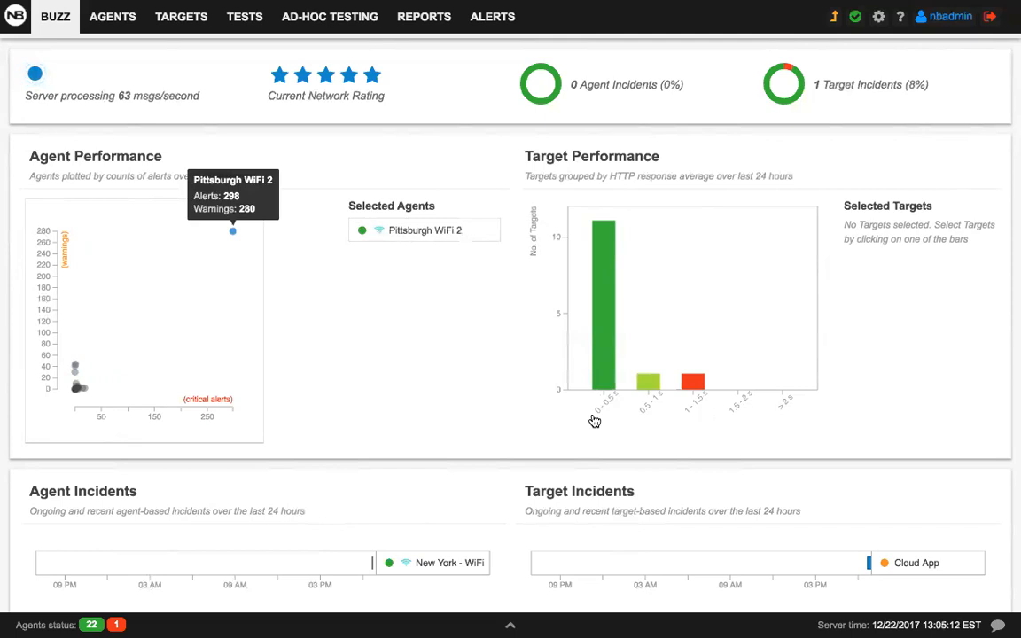
pyautogui.moveTo(652, 417)
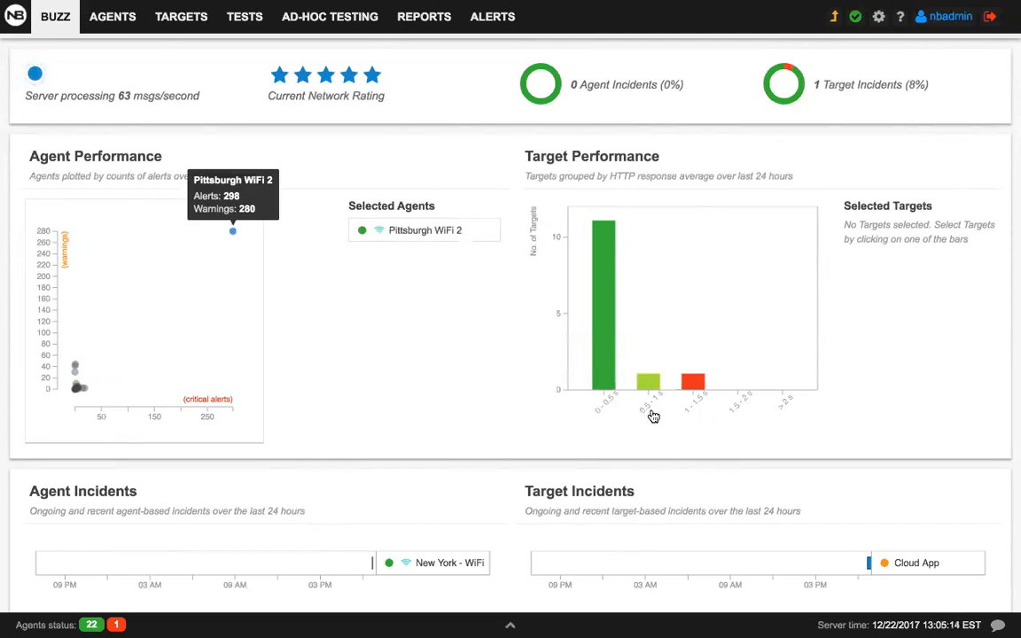
# Select the light green response-time bar so Cloud App joins the Selected Targets list
pyautogui.click(649, 381)
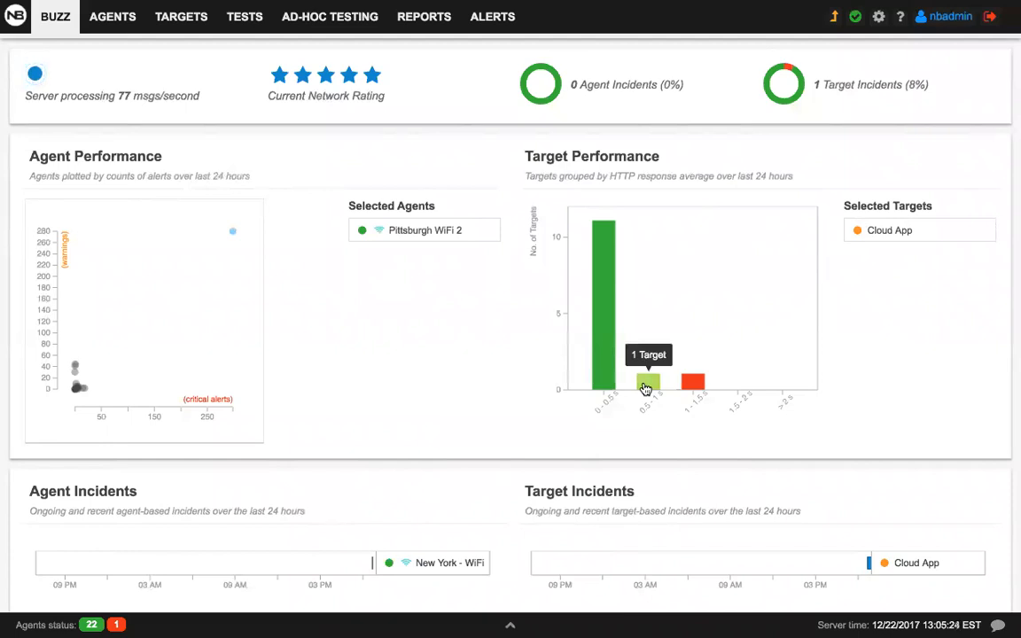
pyautogui.scroll(-3)
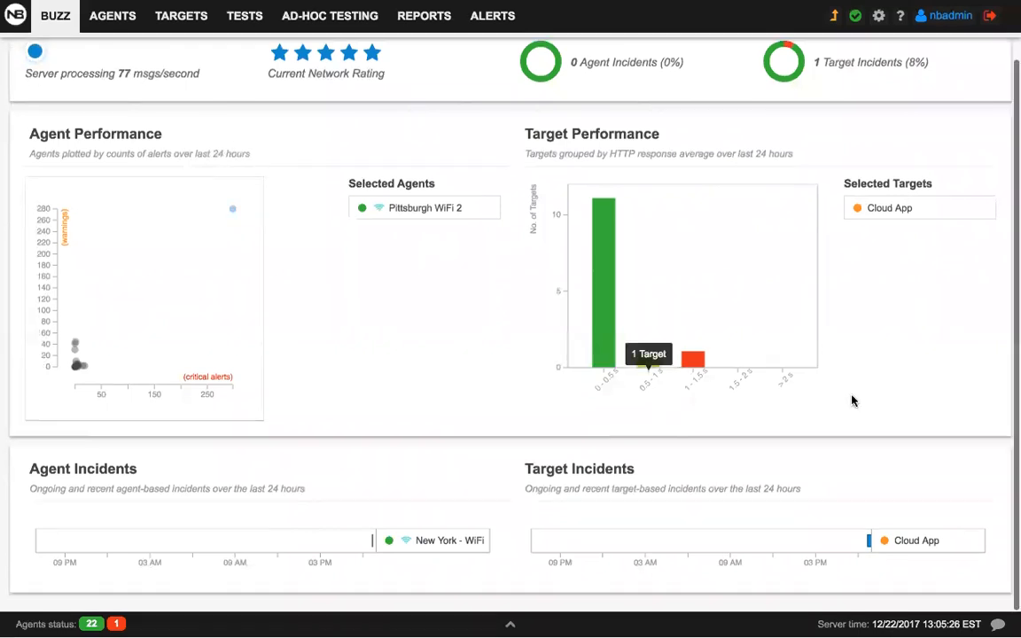
pyautogui.moveTo(425, 486)
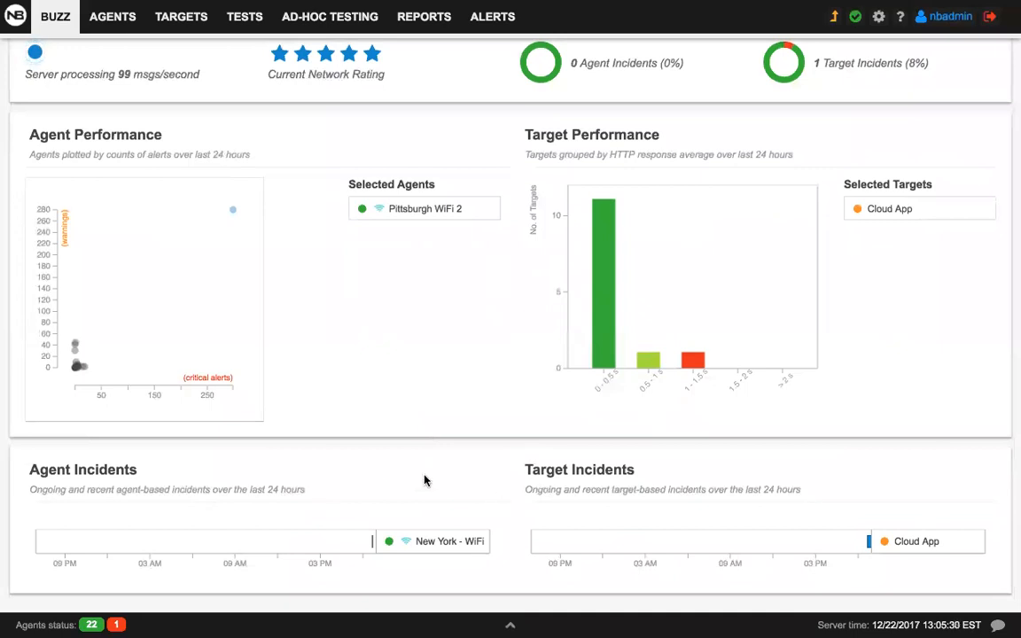
pyautogui.moveTo(439, 489)
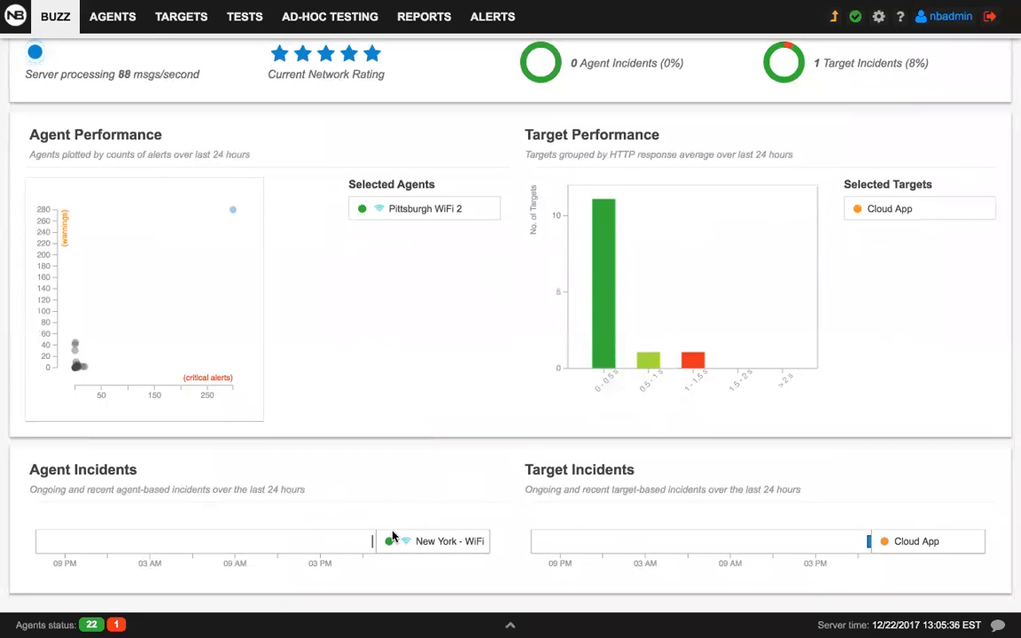
pyautogui.moveTo(372, 544)
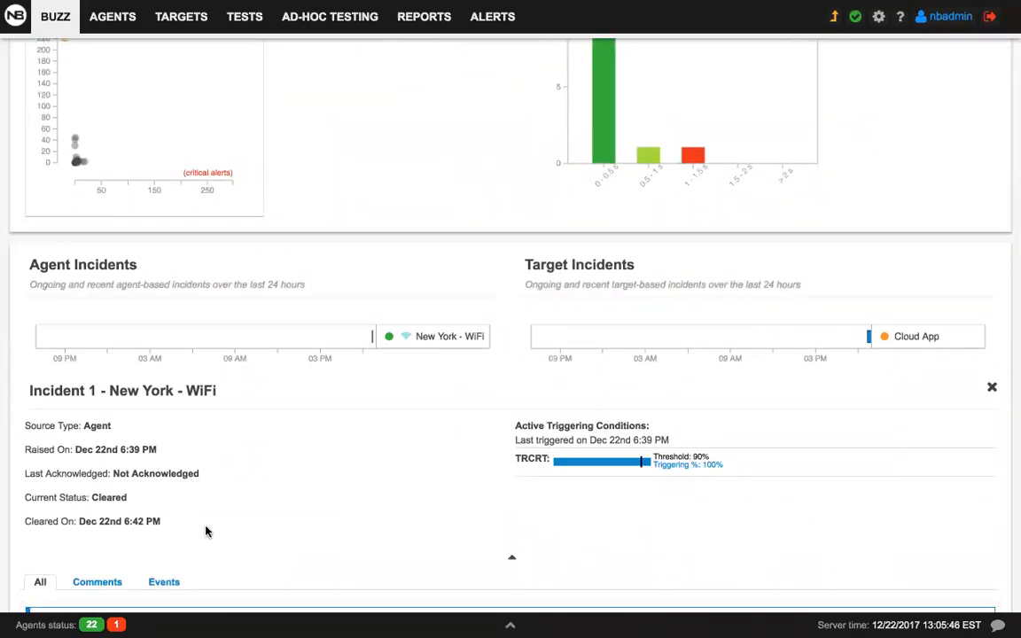
pyautogui.moveTo(613, 486)
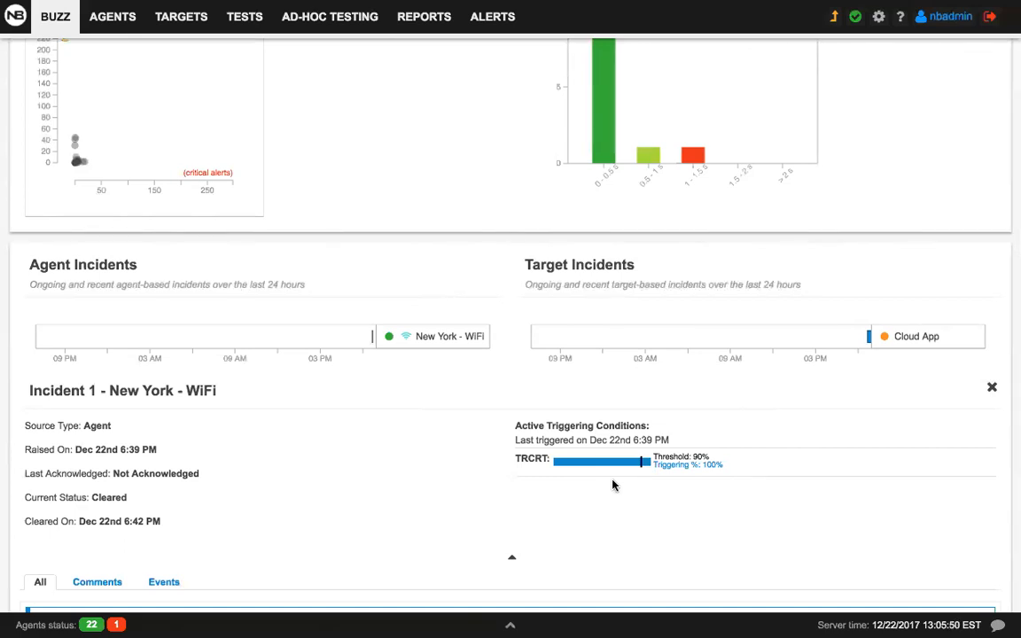
pyautogui.moveTo(574, 489)
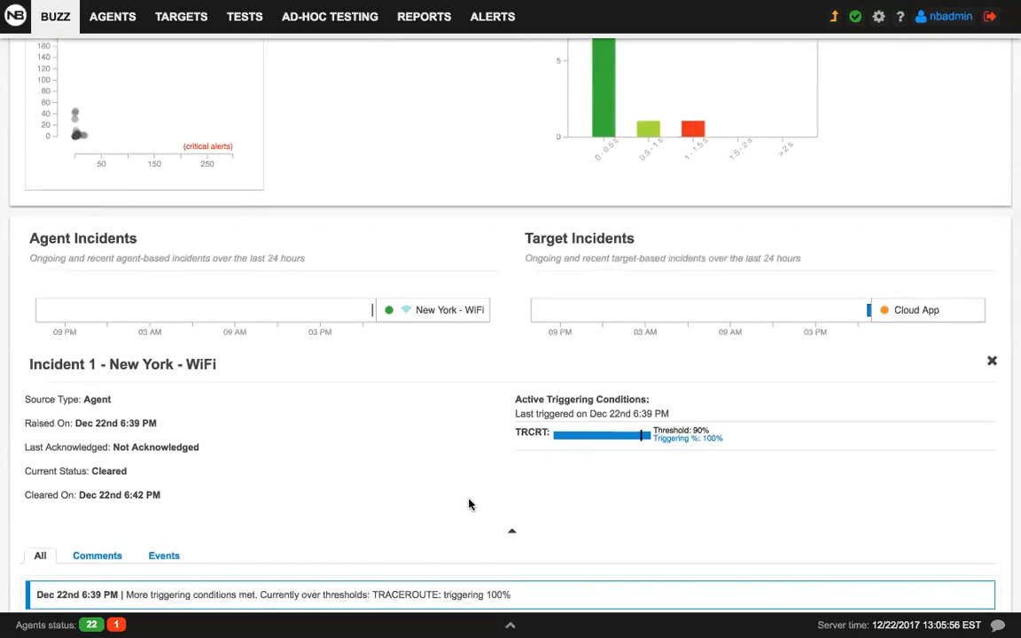
pyautogui.scroll(-3)
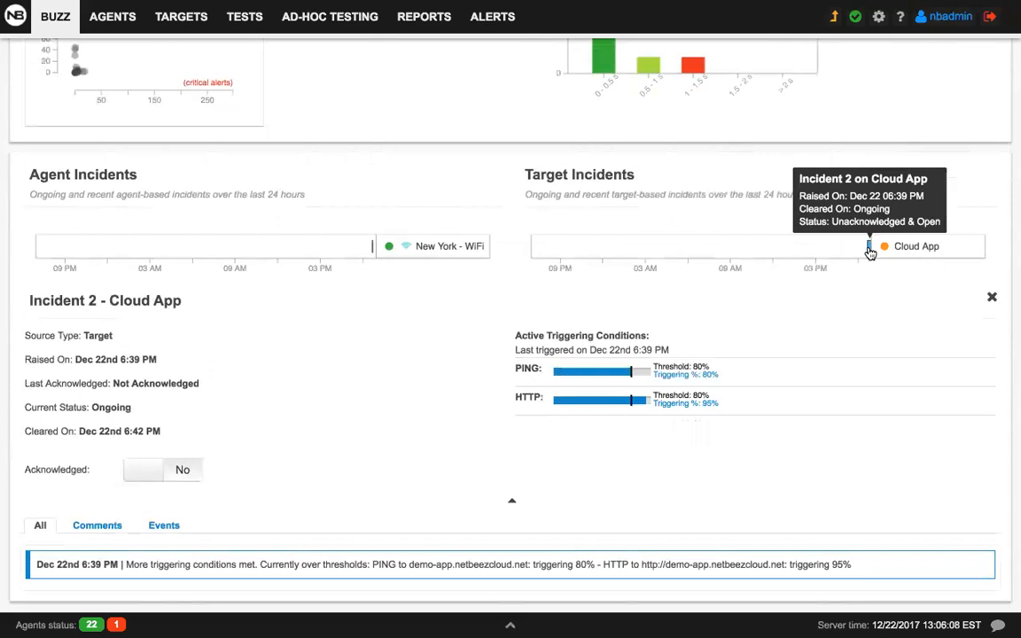
pyautogui.moveTo(656, 386)
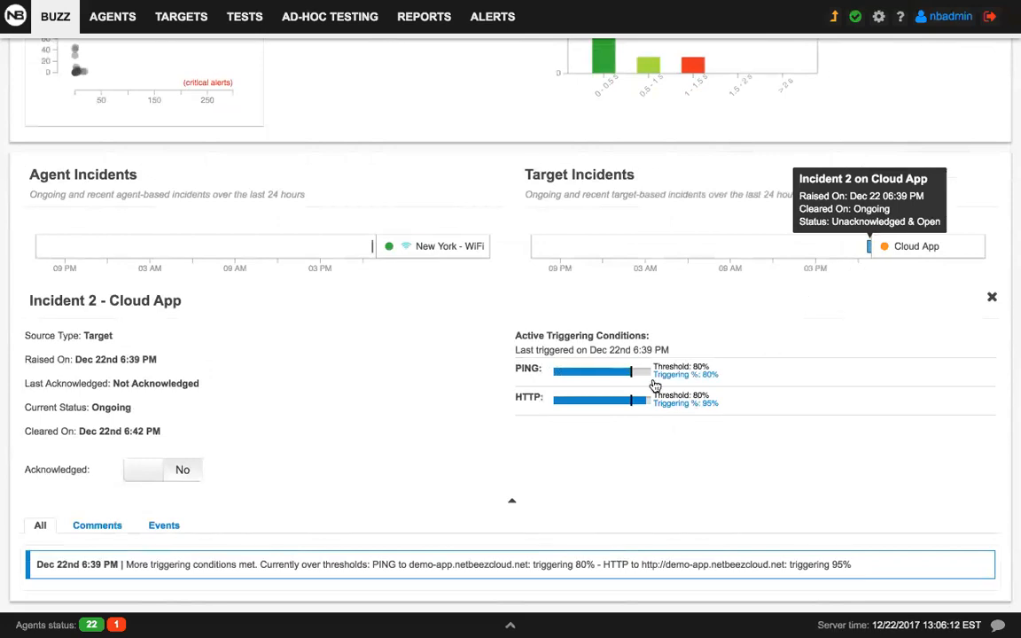
pyautogui.moveTo(510, 436)
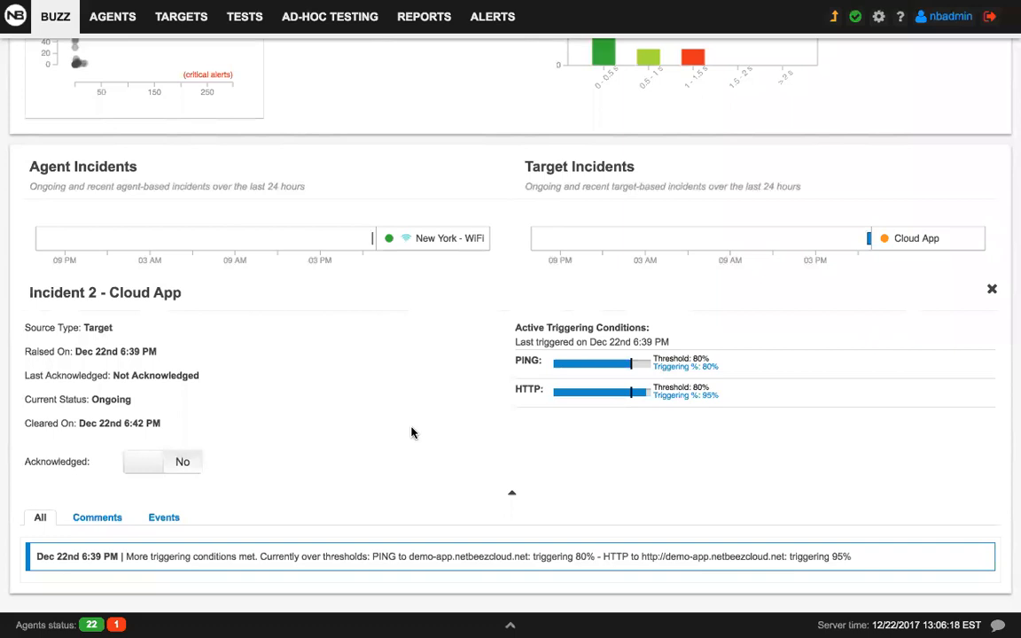
pyautogui.moveTo(221, 404)
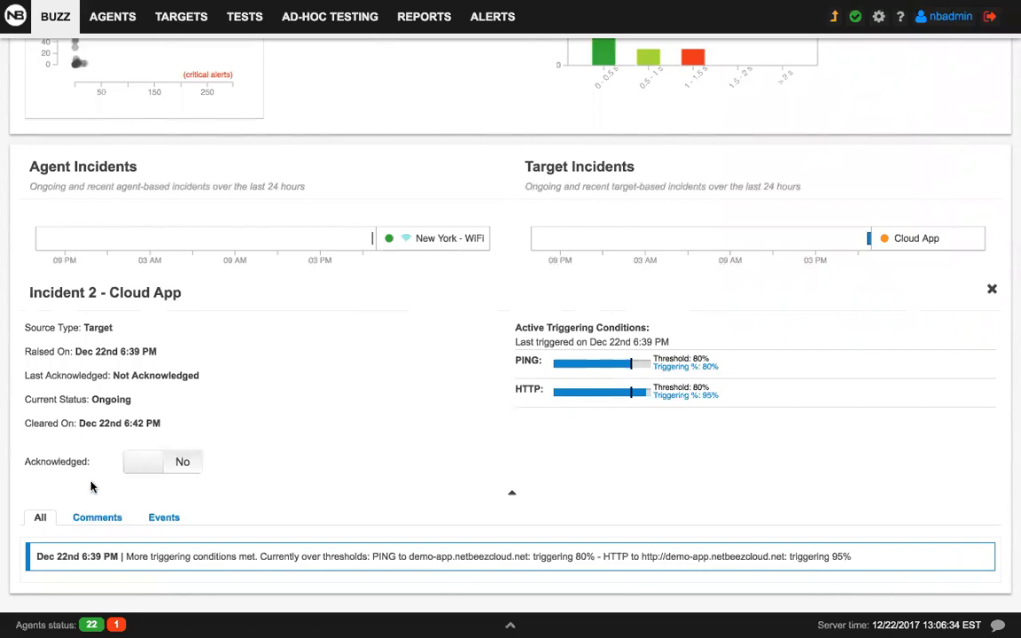
# Mark the Cloud App incident acknowledged with the comment 'everything is ok' and submit it
pyautogui.click(142, 461)
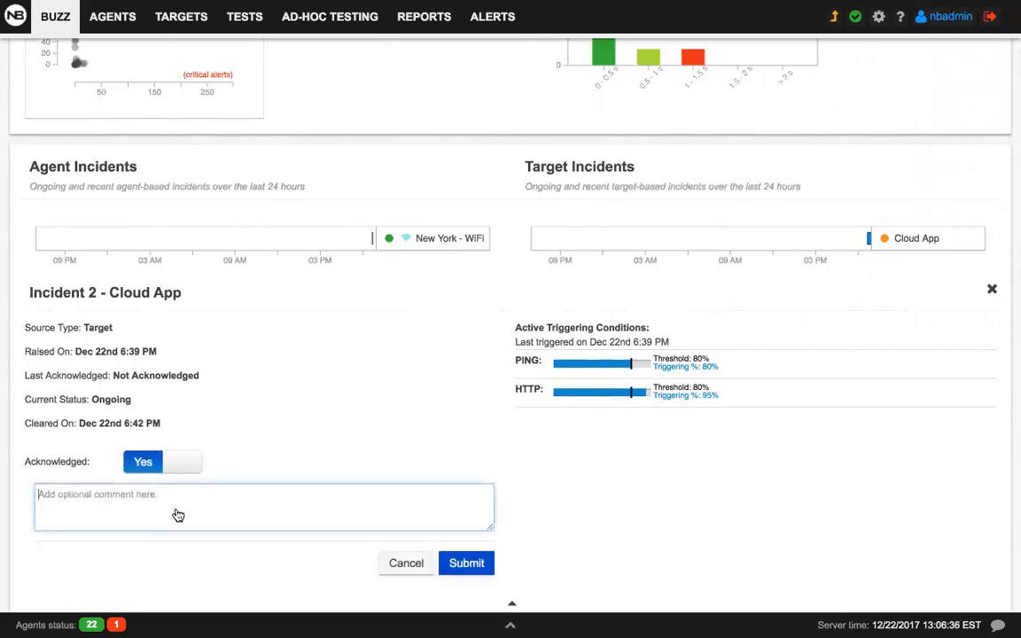
pyautogui.write('everything is ok')
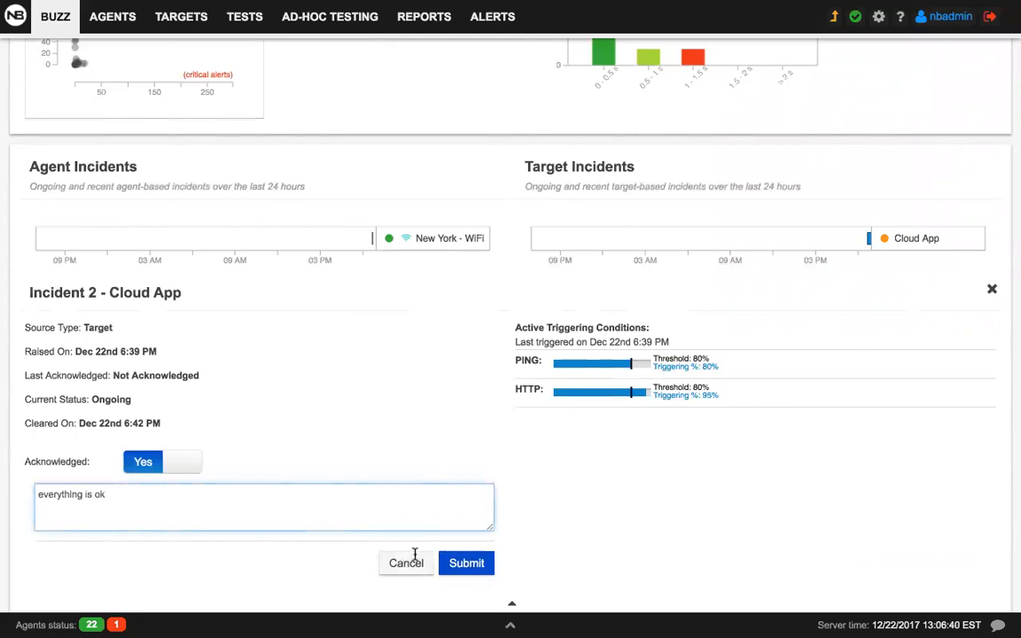
pyautogui.click(466, 563)
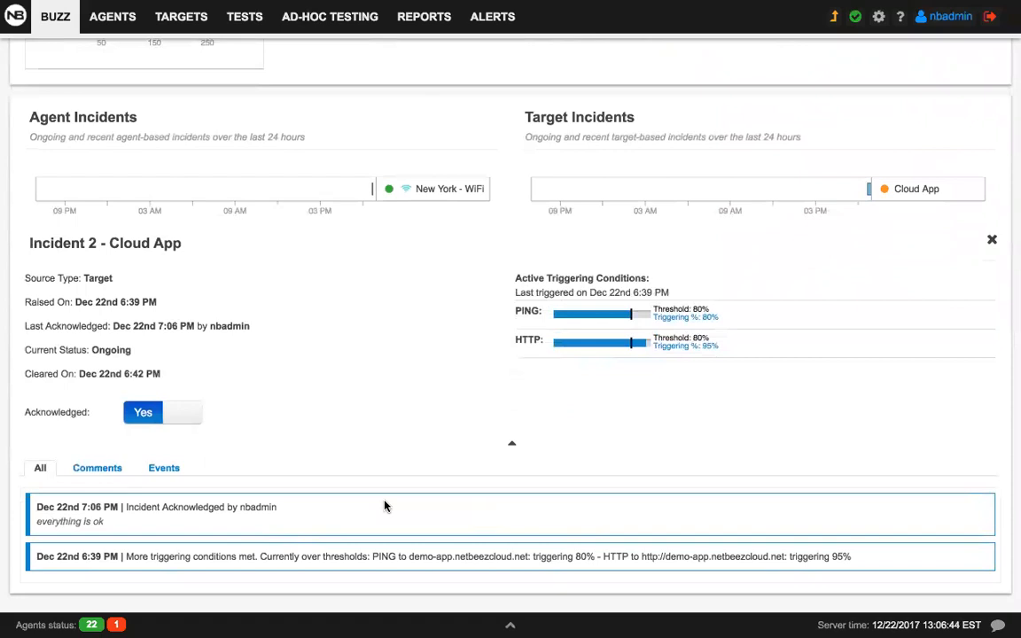
pyautogui.scroll(3)
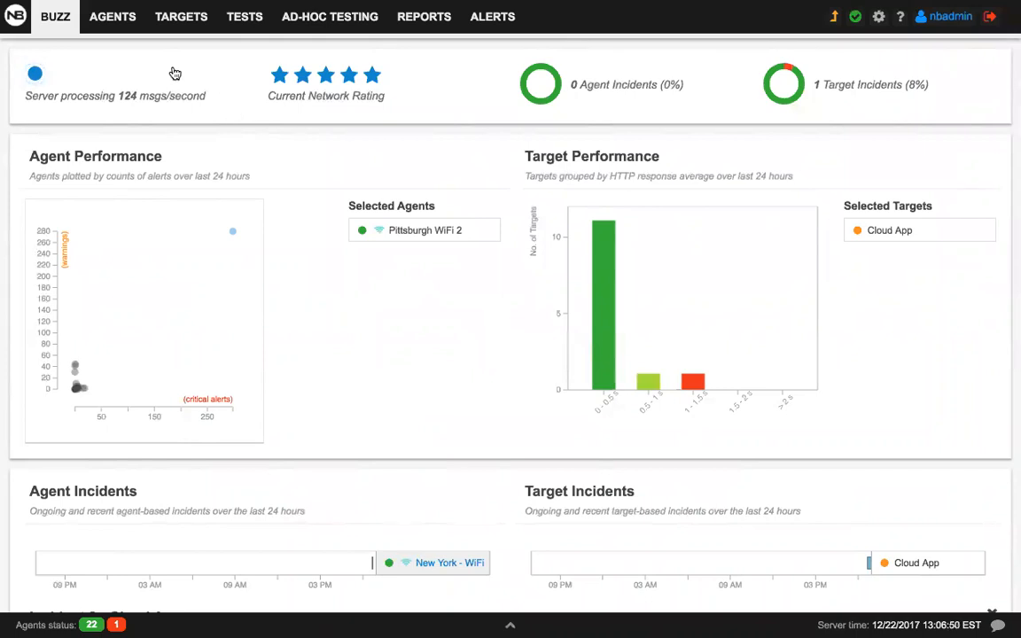
# Show the Agents list, toggling between grid tiles and the table view
pyautogui.click(114, 16)
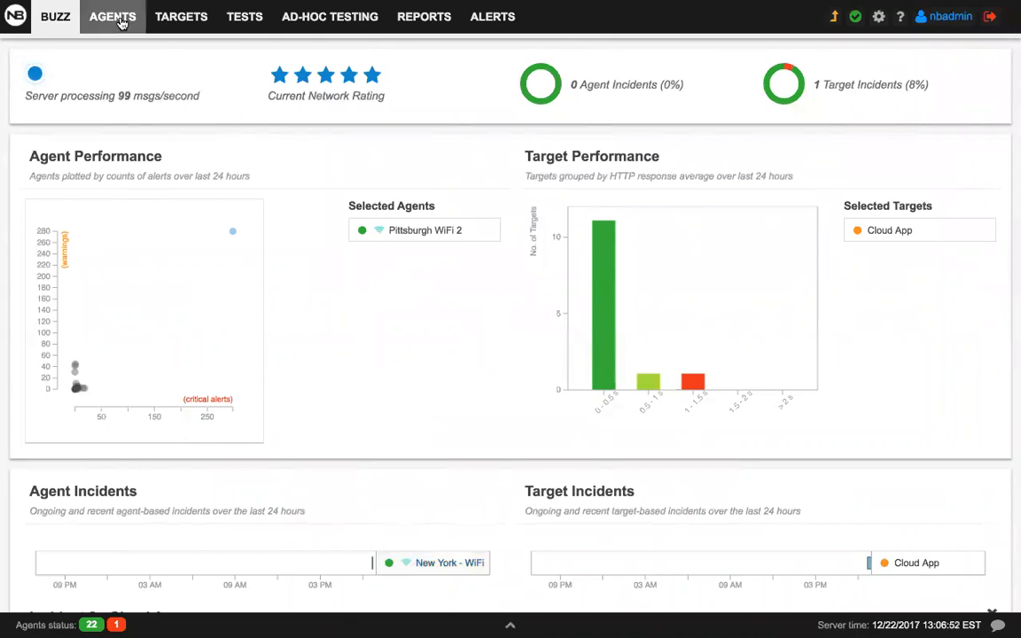
pyautogui.click(112, 16)
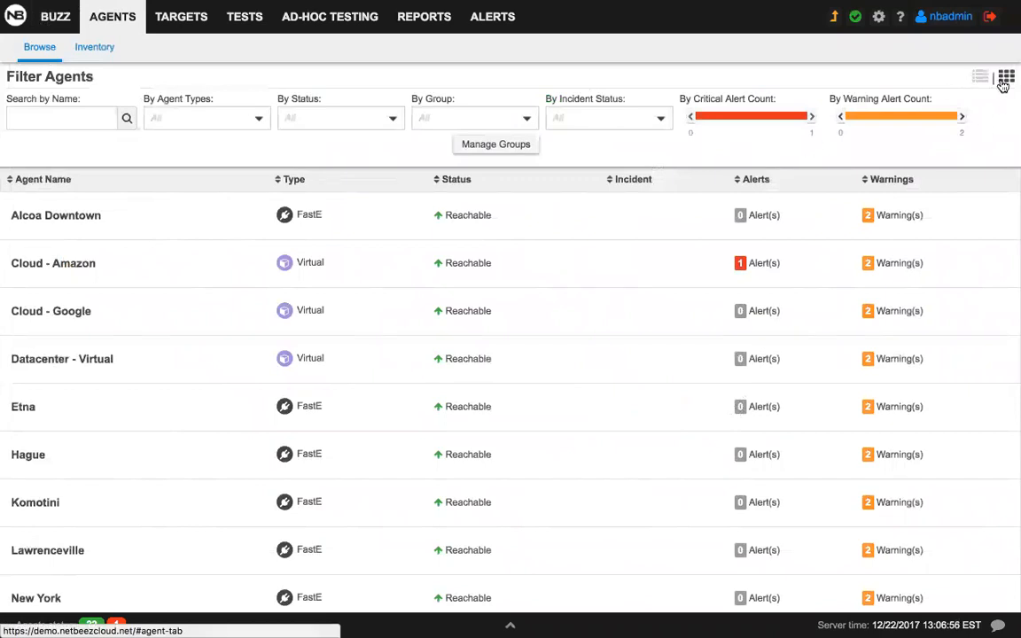
pyautogui.click(1006, 76)
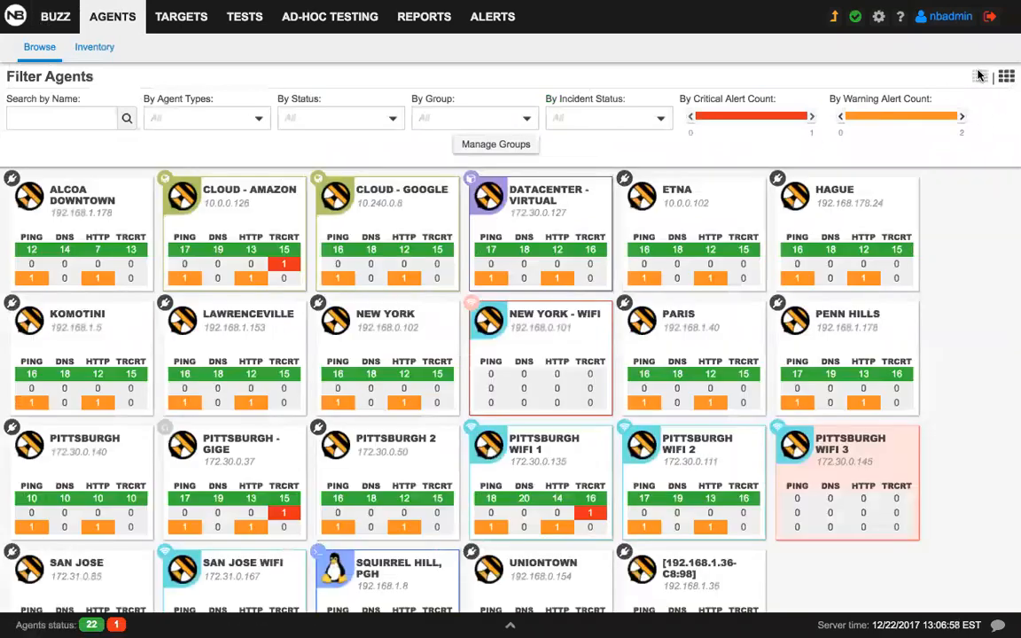
pyautogui.click(980, 76)
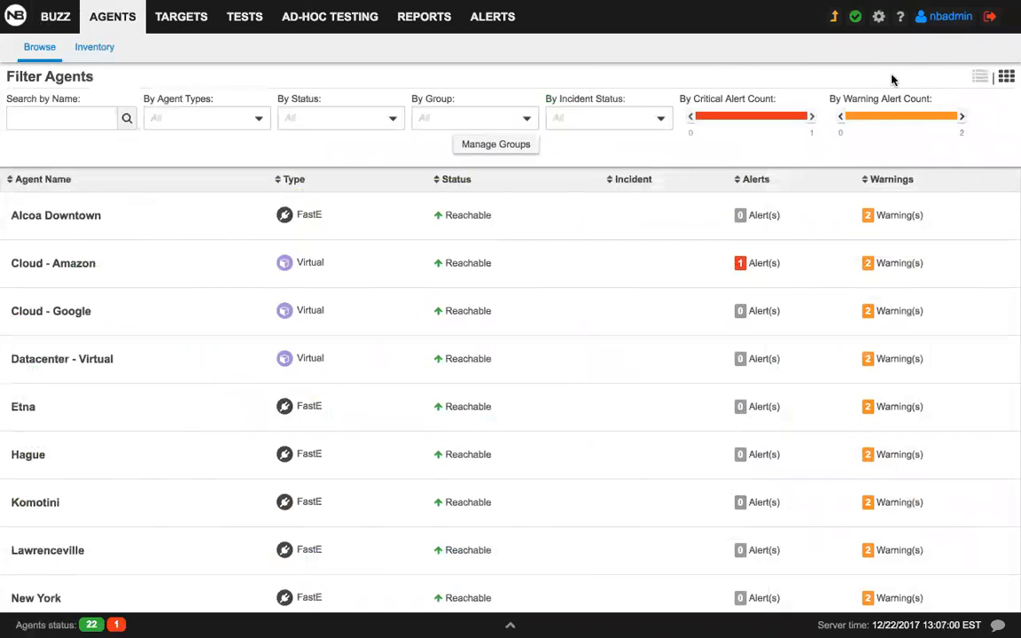
pyautogui.moveTo(287, 163)
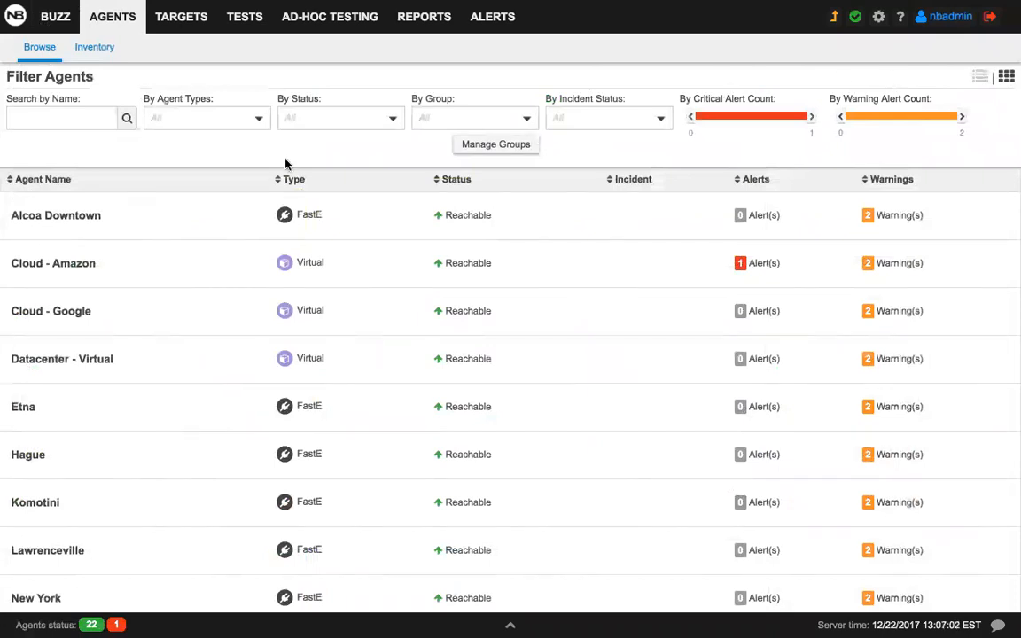
pyautogui.moveTo(326, 270)
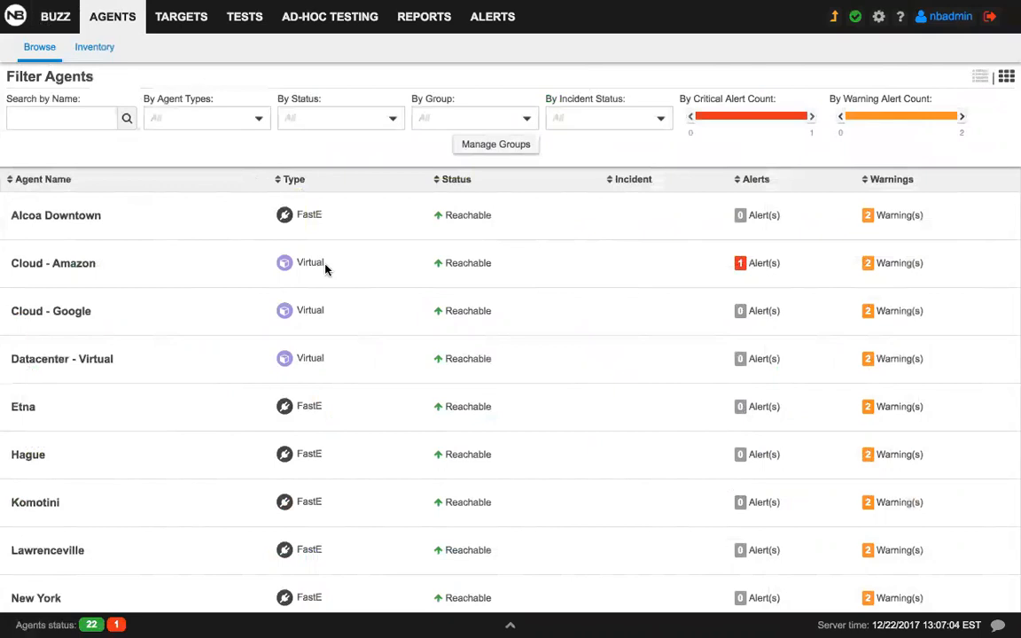
# Filter the agents to Reachable status and Wireless agent type only
pyautogui.scroll(-3)
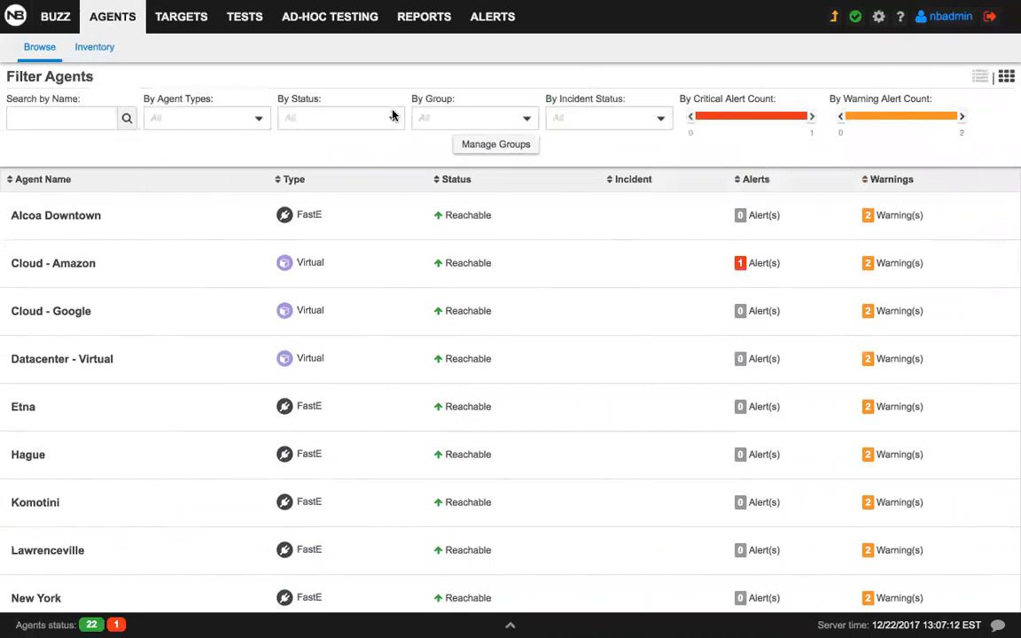
pyautogui.click(340, 117)
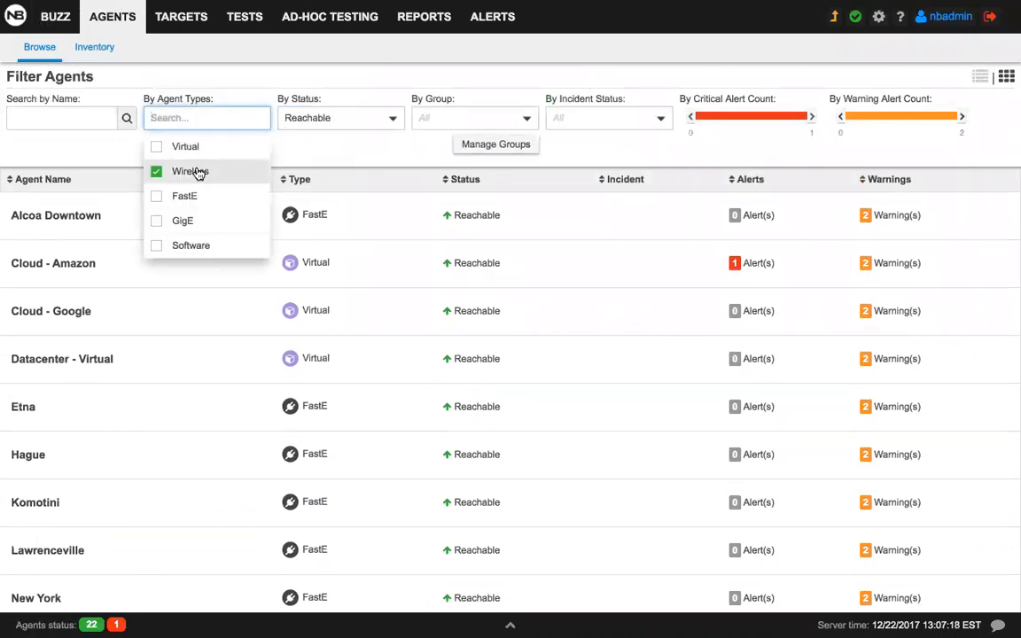
pyautogui.click(156, 170)
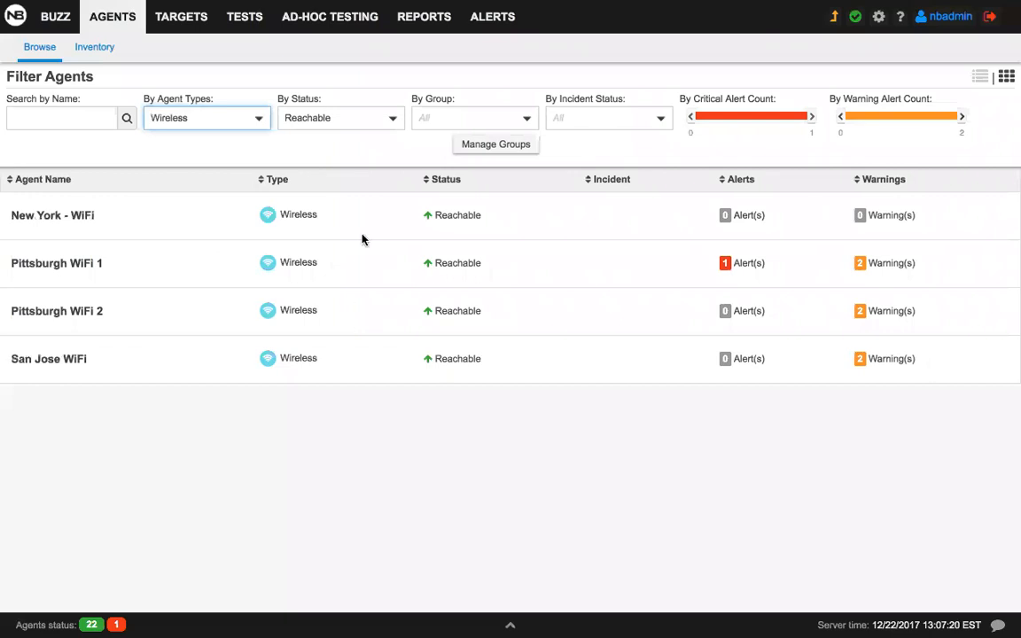
pyautogui.moveTo(181, 16)
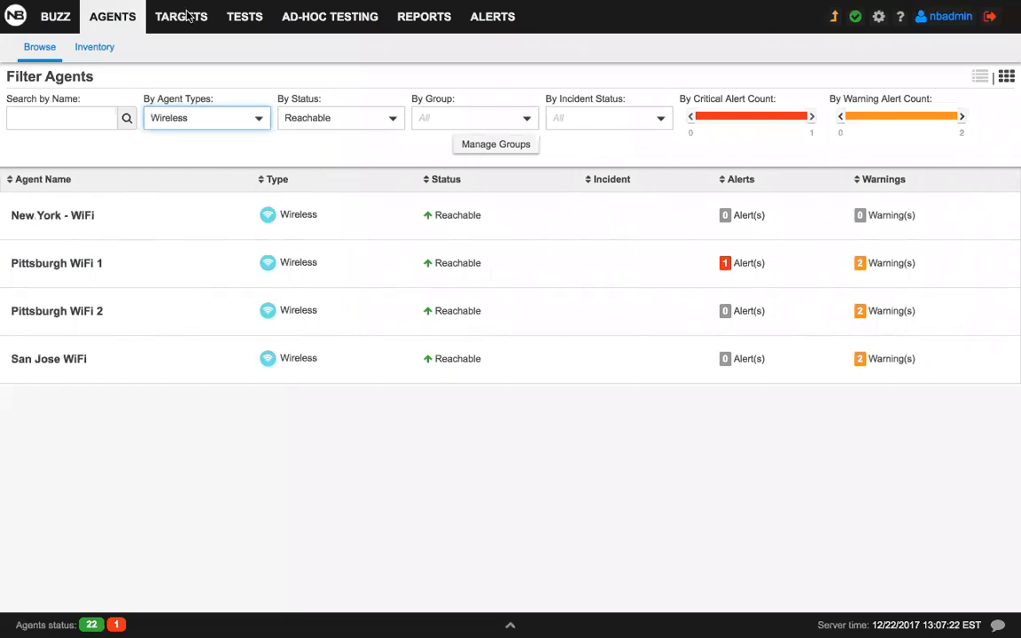
pyautogui.click(181, 16)
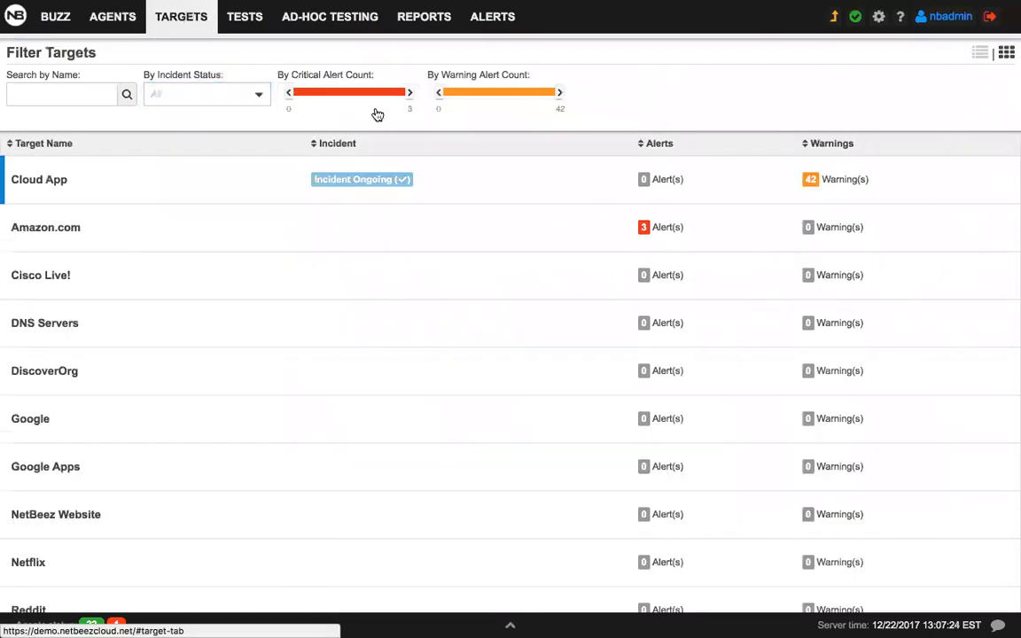
pyautogui.moveTo(617, 97)
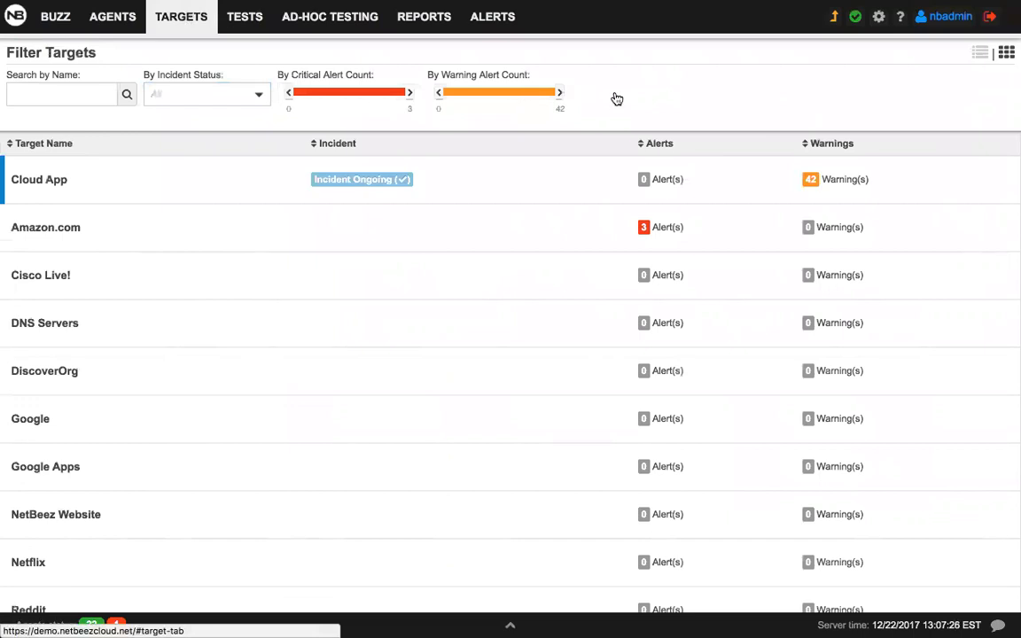
pyautogui.moveTo(438, 170)
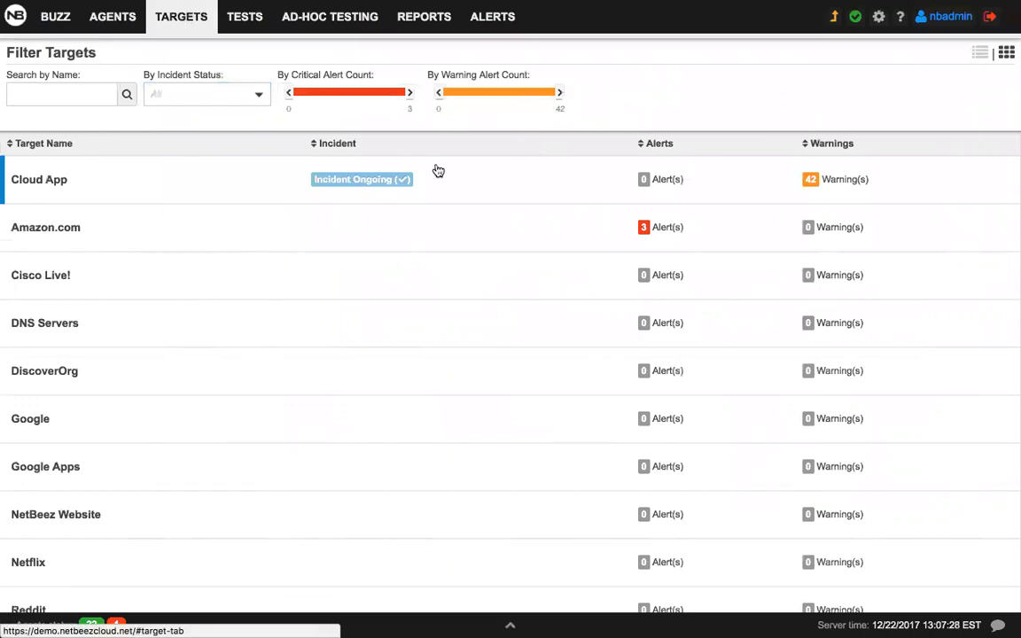
pyautogui.moveTo(198, 193)
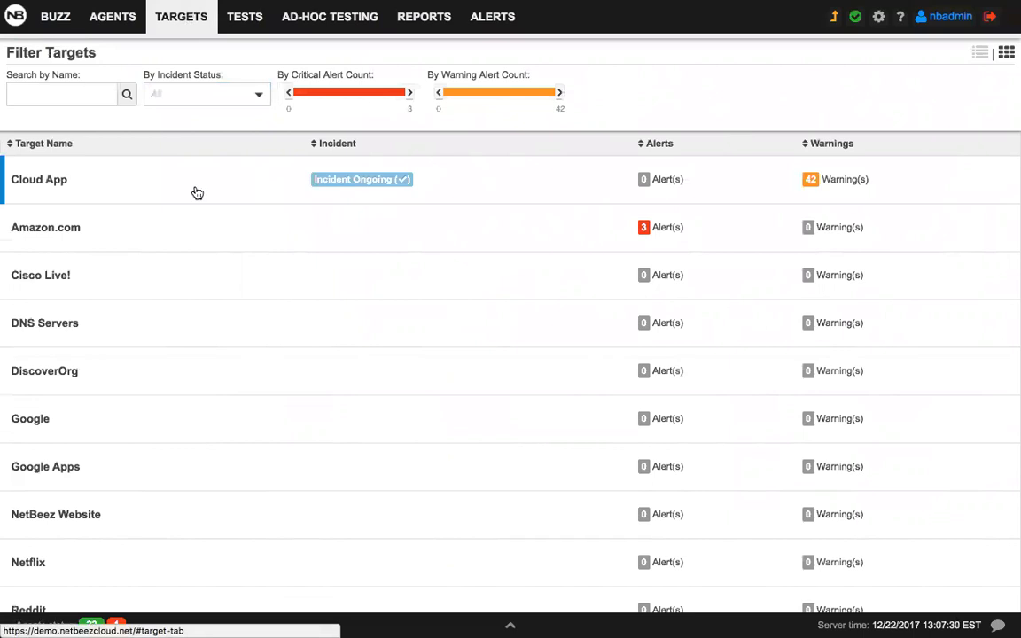
pyautogui.moveTo(135, 190)
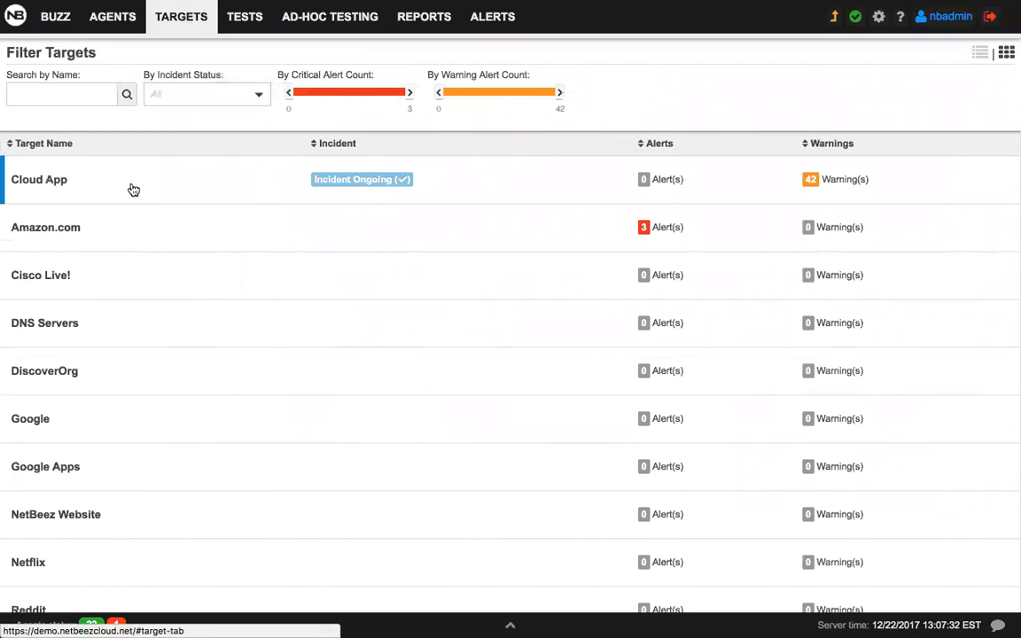
pyautogui.moveTo(464, 195)
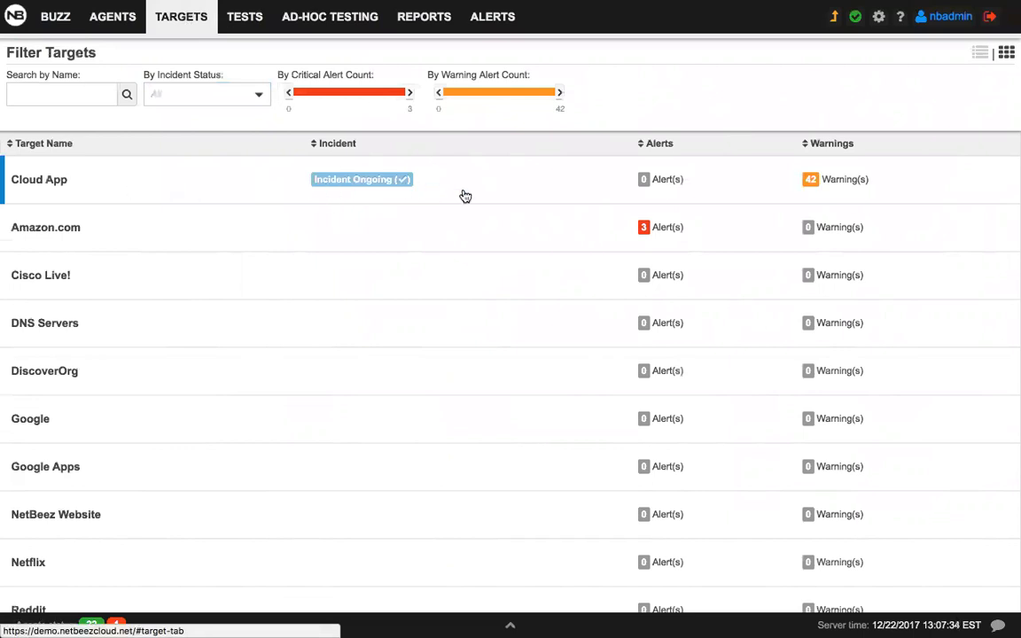
pyautogui.click(205, 94)
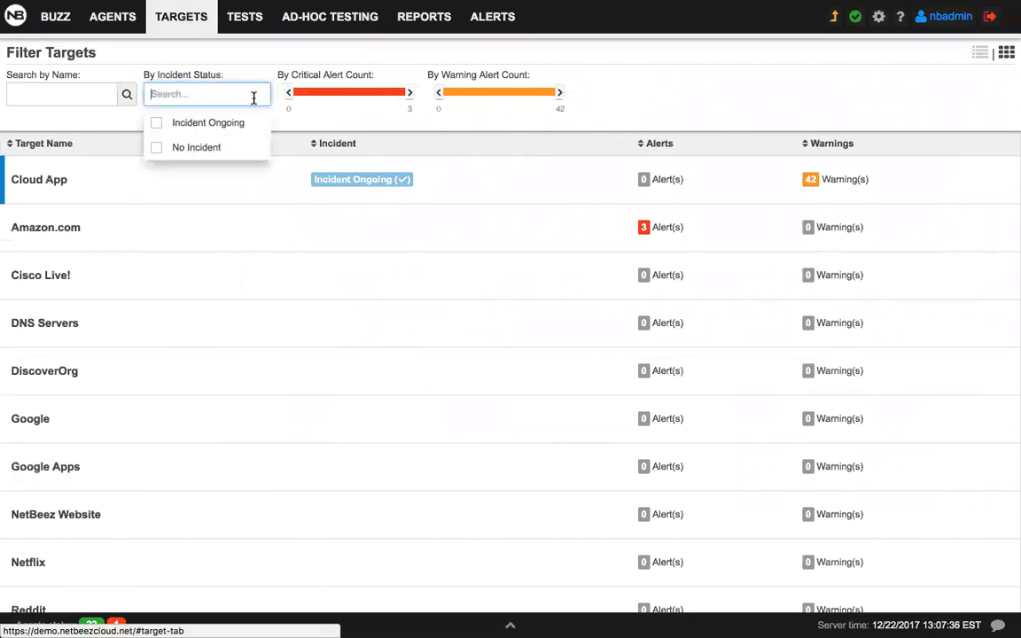
pyautogui.click(156, 123)
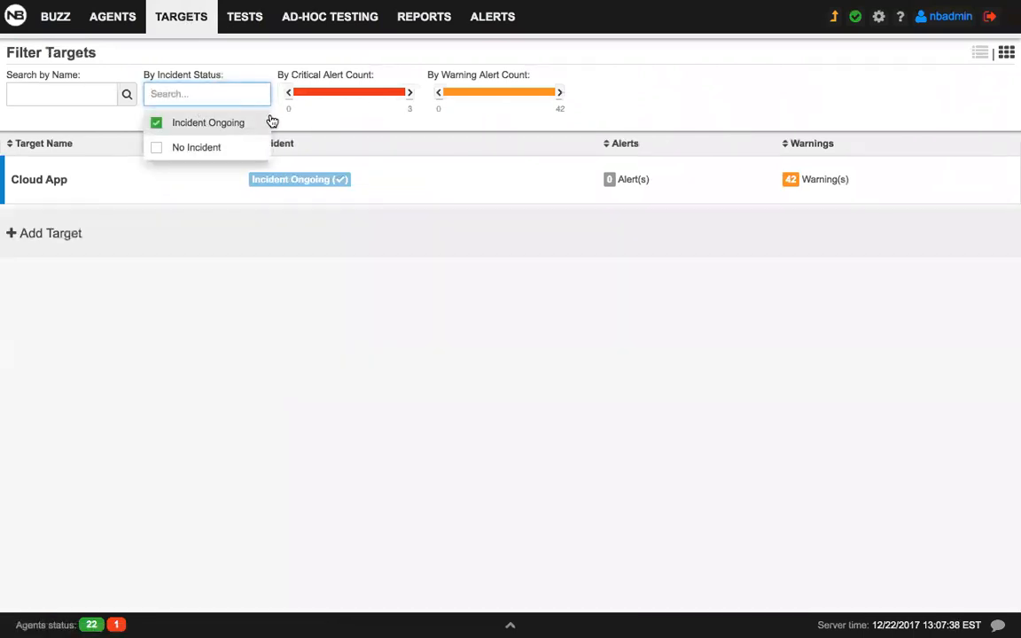
pyautogui.click(156, 123)
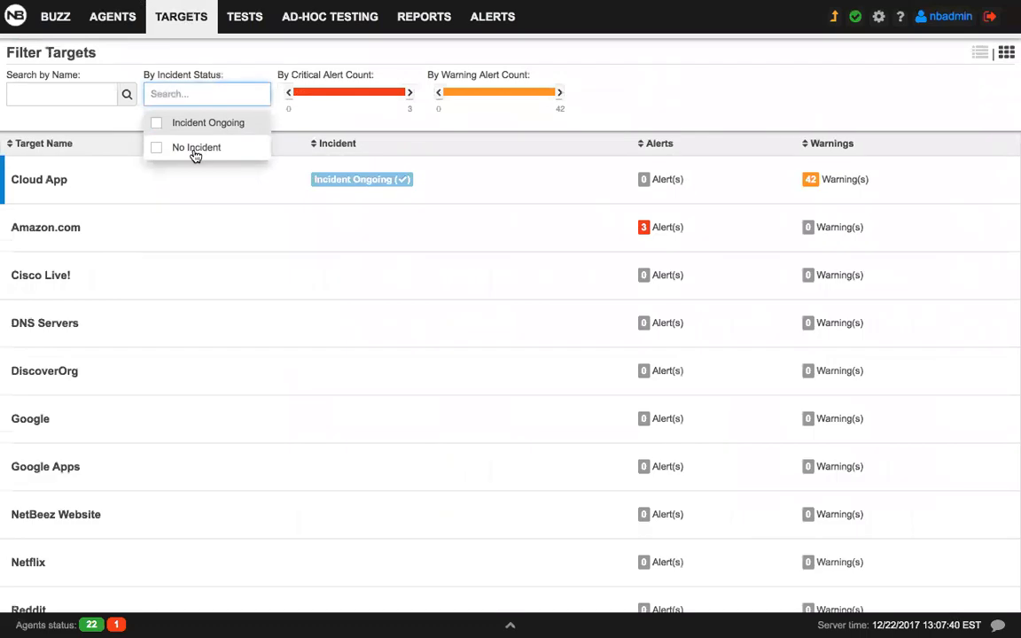
pyautogui.click(156, 147)
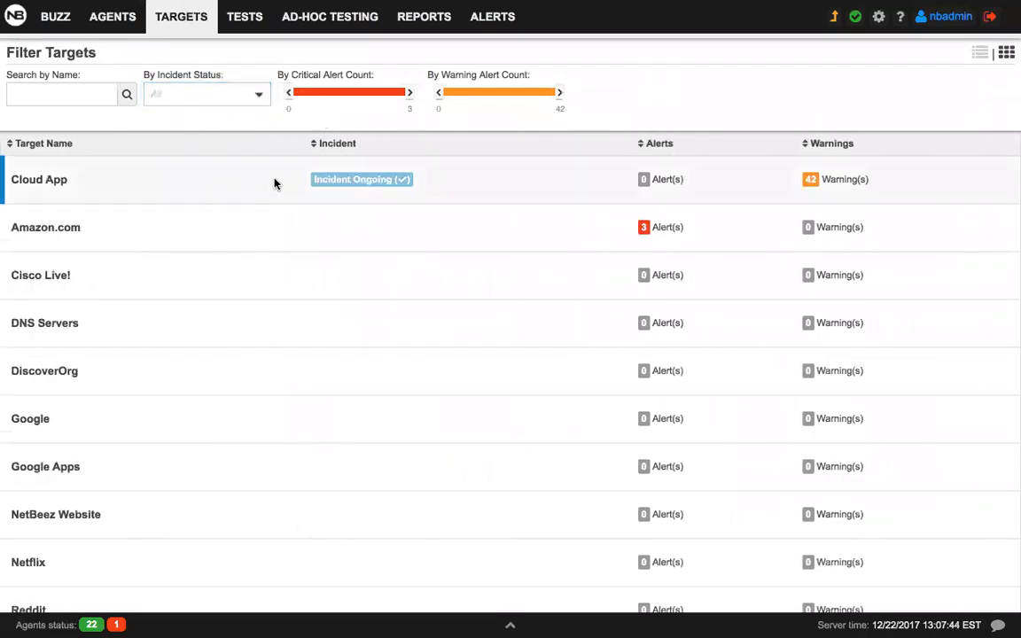
pyautogui.click(39, 179)
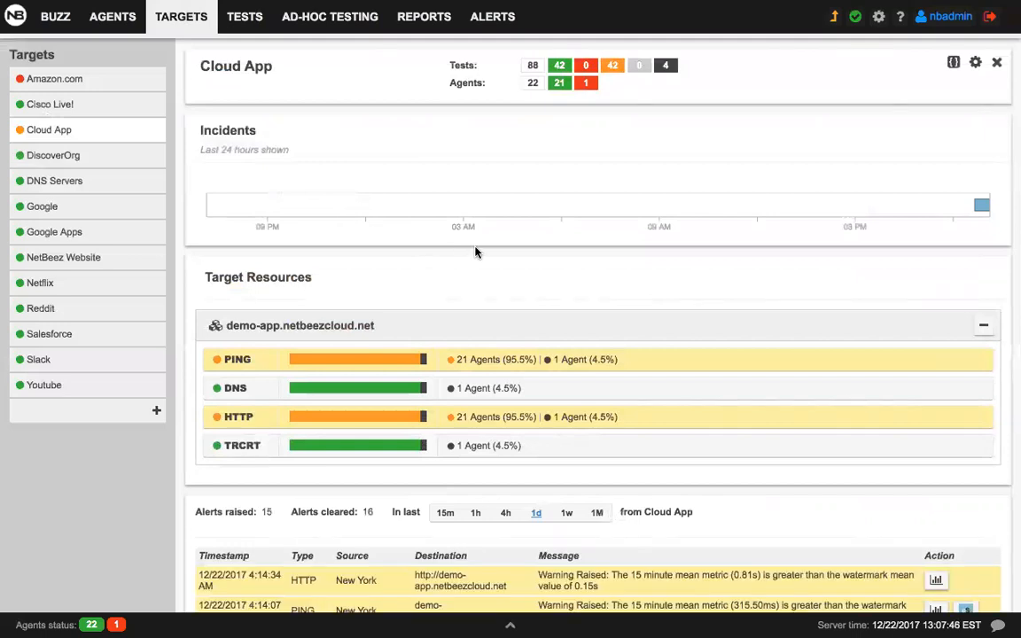
pyautogui.moveTo(840, 216)
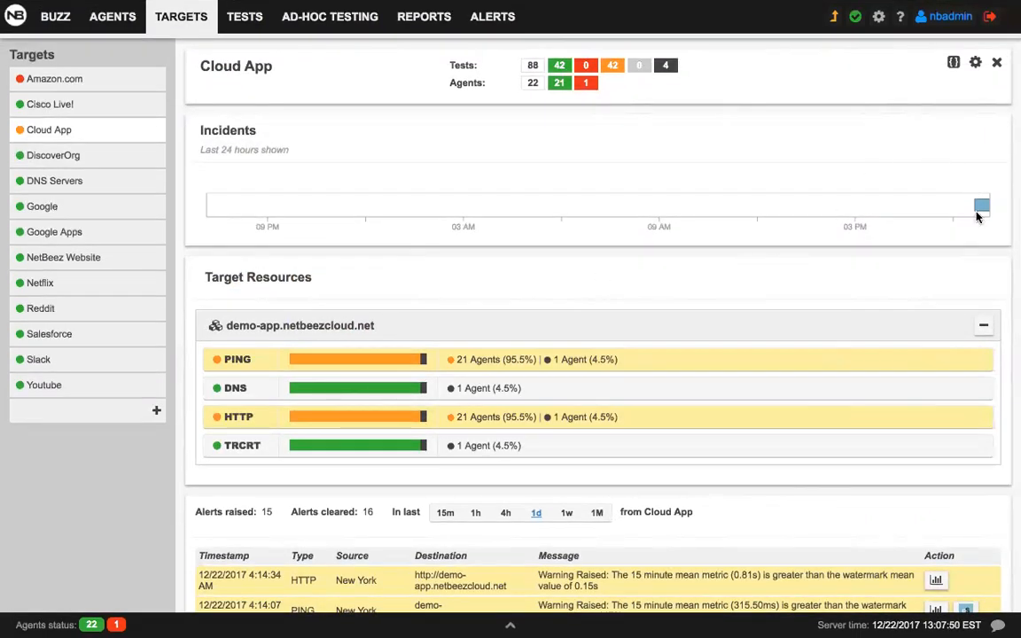
pyautogui.moveTo(982, 210)
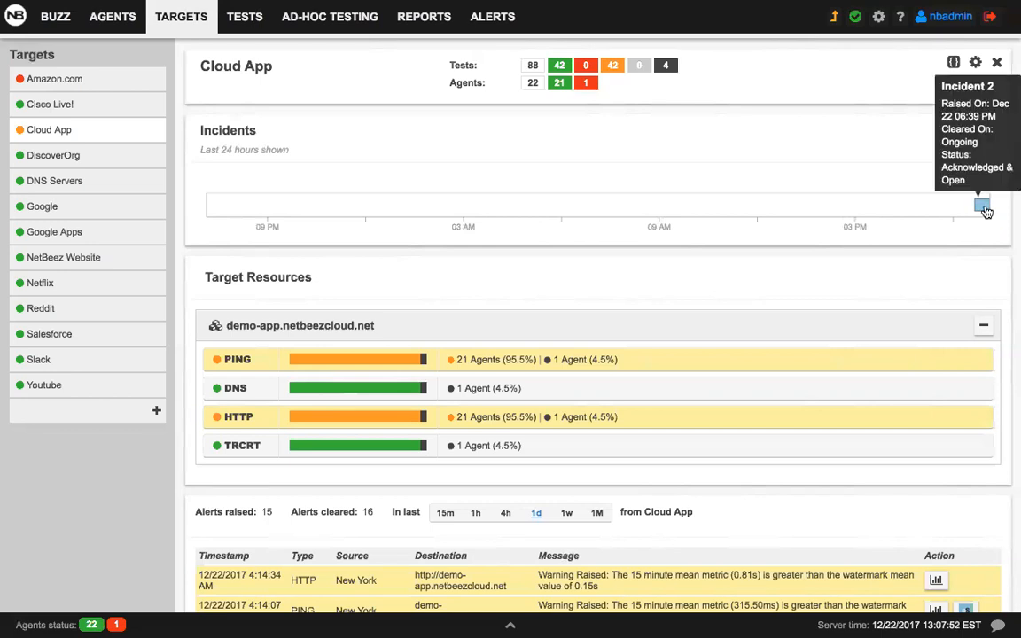
pyautogui.click(982, 205)
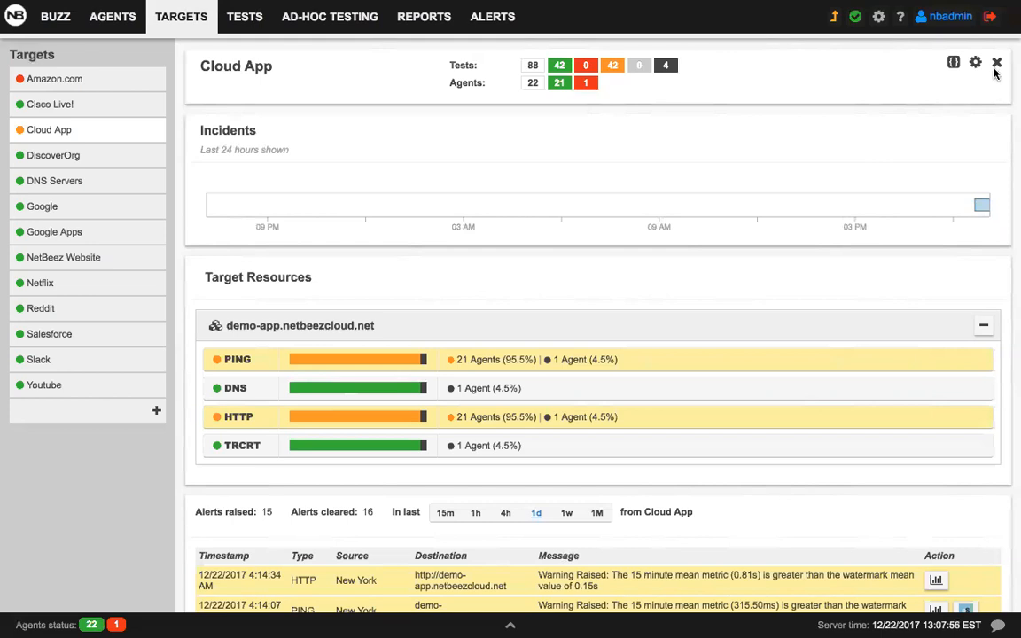
pyautogui.click(996, 62)
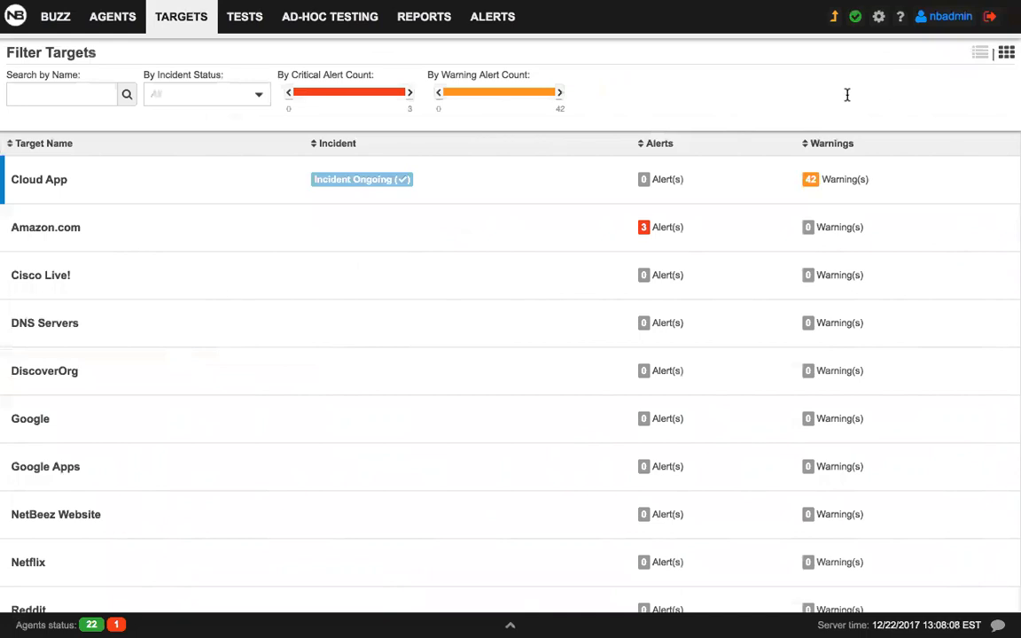
# Add a new target with a google.com resource, assign it an HTTP test and edit that test's settings
pyautogui.scroll(-3)
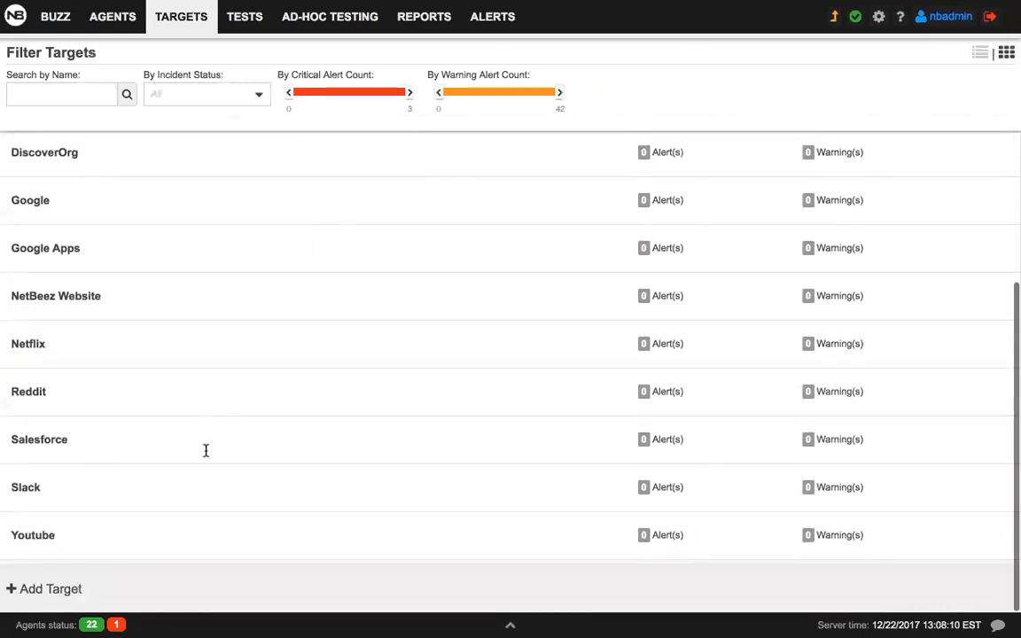
pyautogui.click(42, 588)
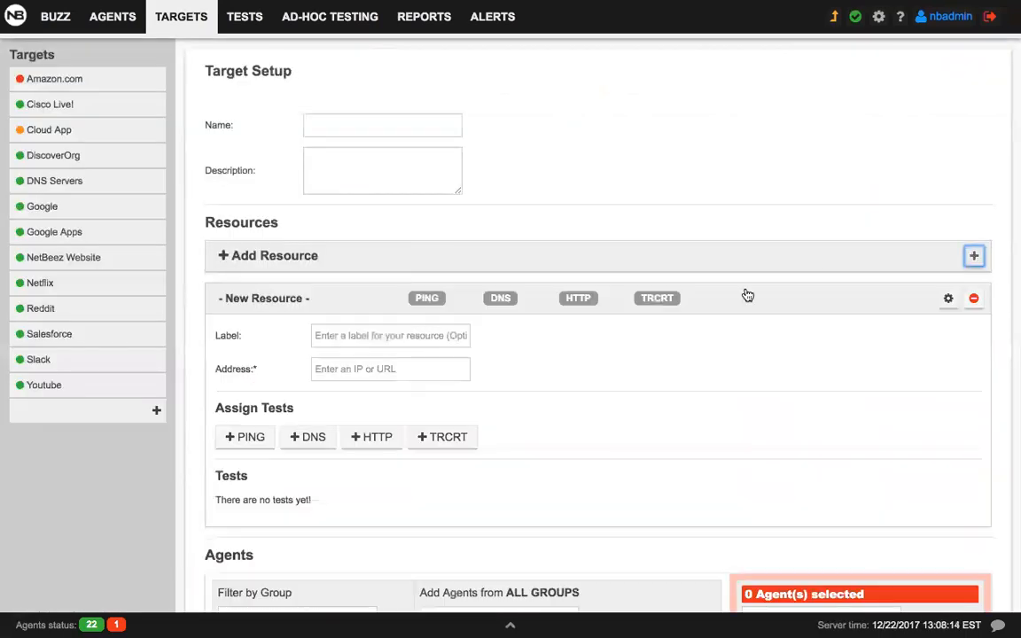
pyautogui.write('google.com')
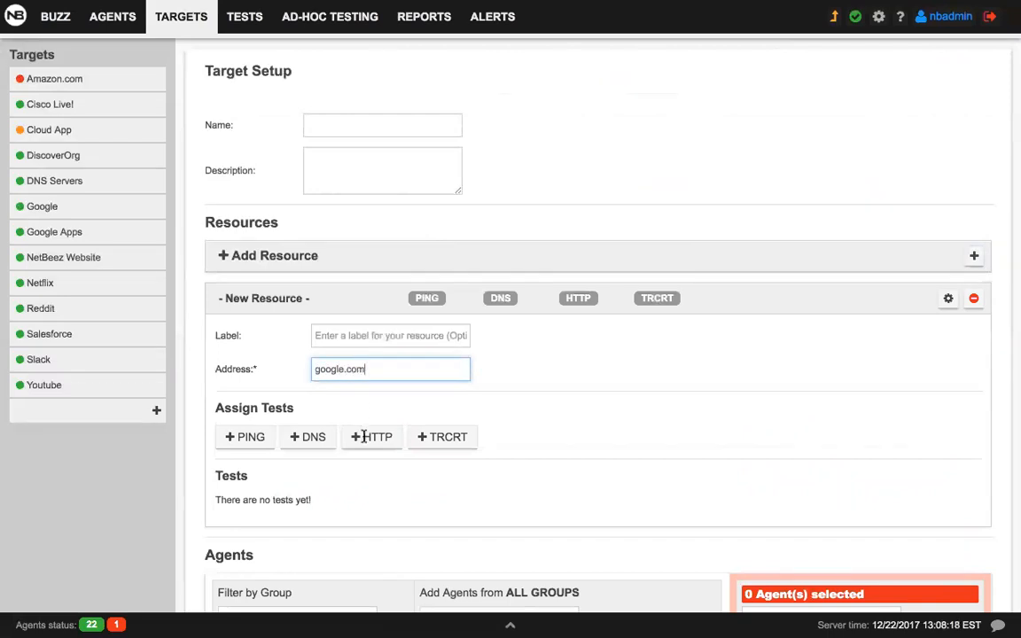
pyautogui.click(372, 436)
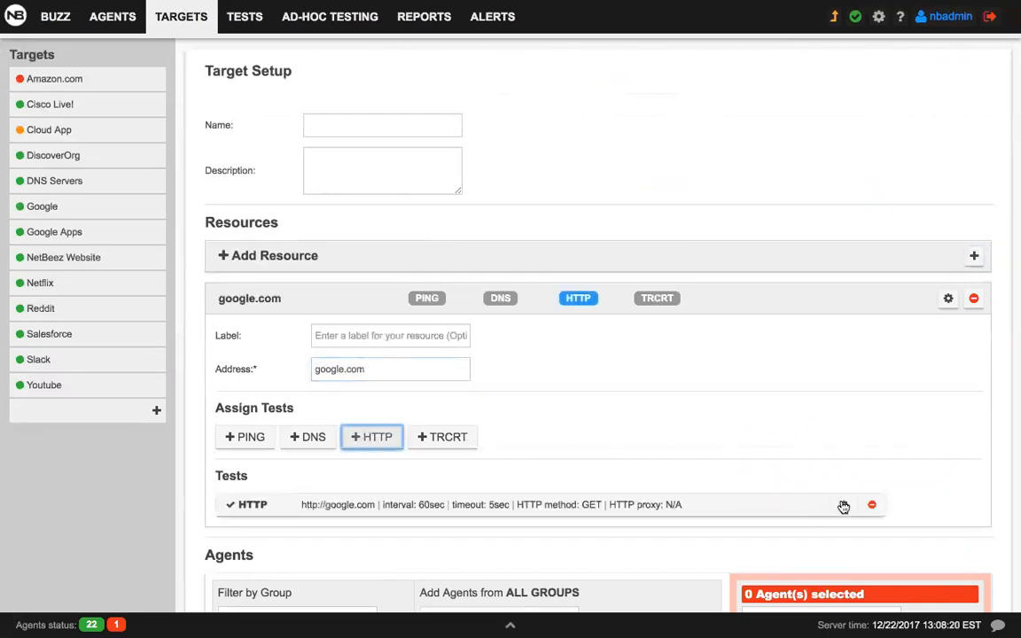
pyautogui.click(844, 505)
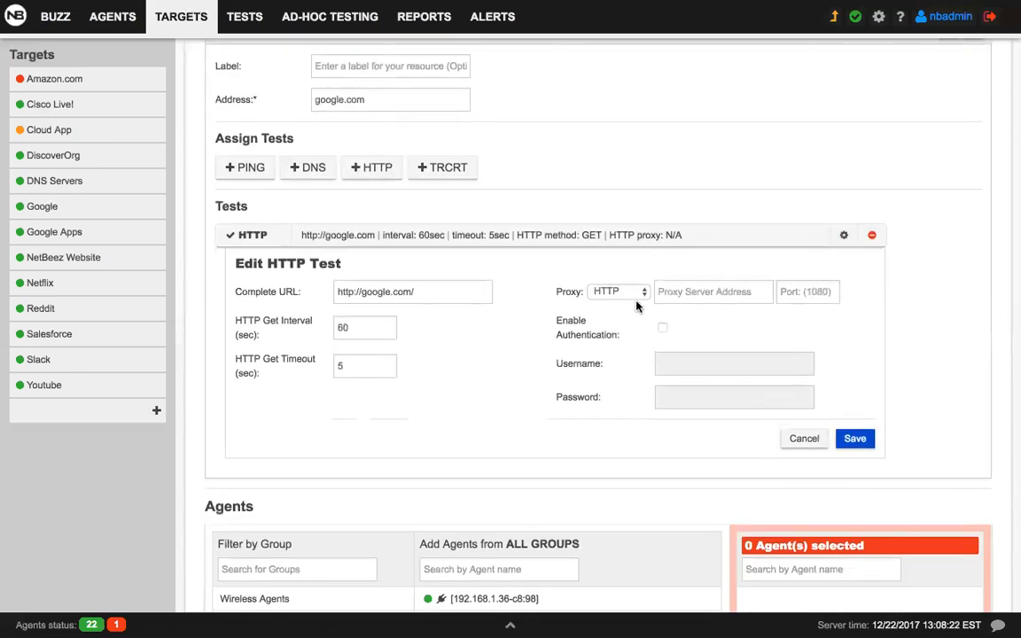
pyautogui.moveTo(645, 291)
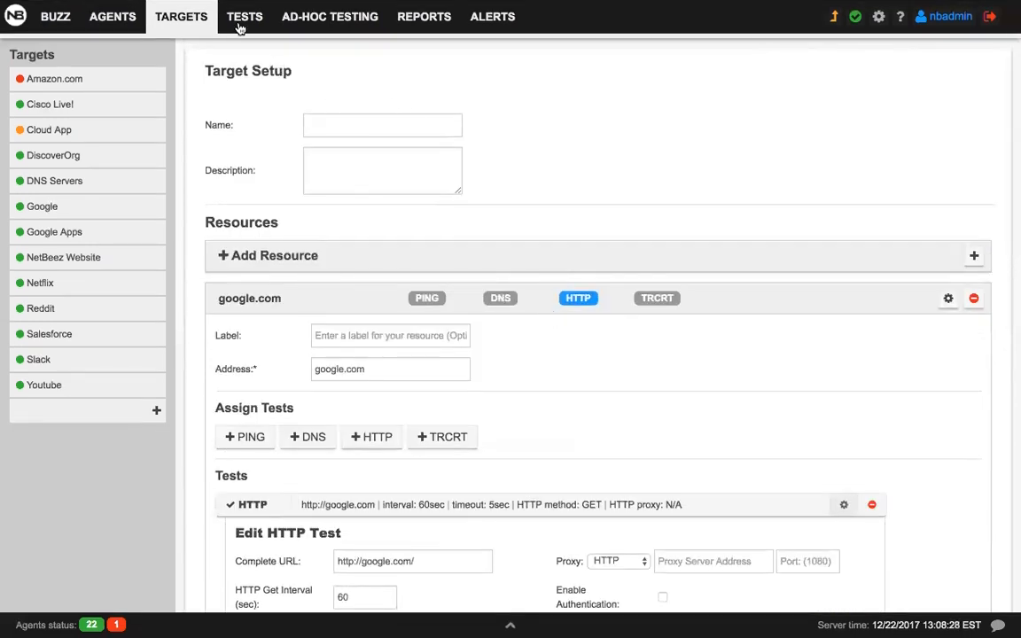
# In the Tests section's Iperf form, review the Configure Test options including the Iperf version 3 choice
pyautogui.click(245, 16)
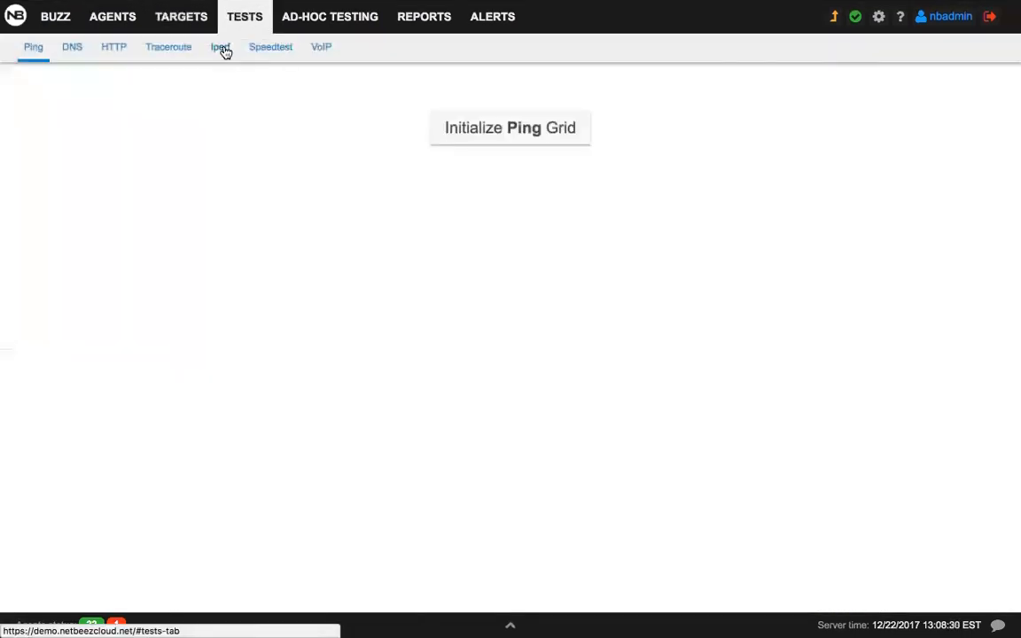
pyautogui.click(220, 46)
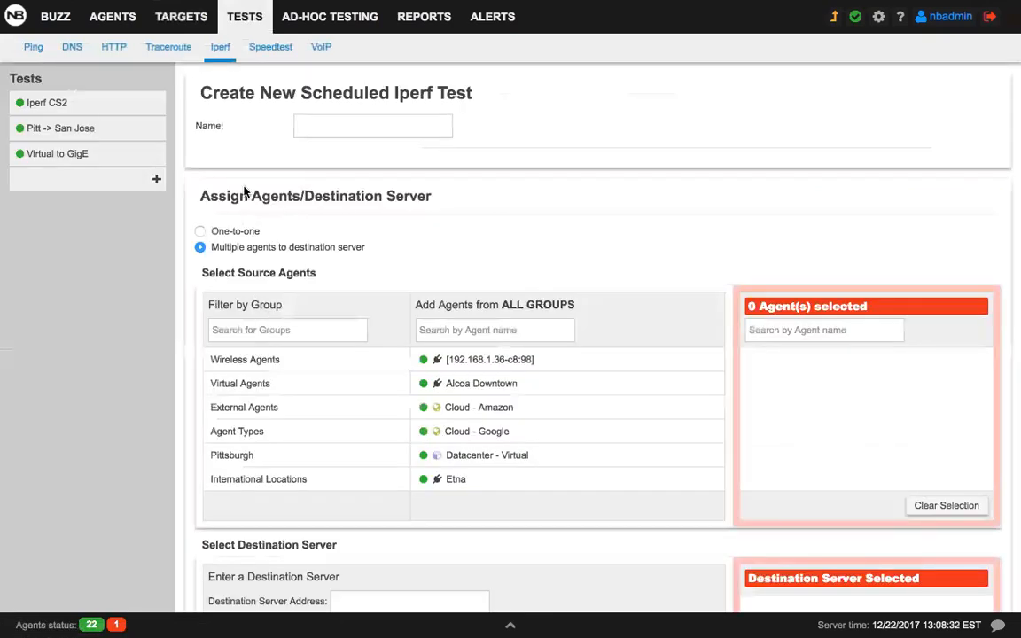
pyautogui.scroll(-3)
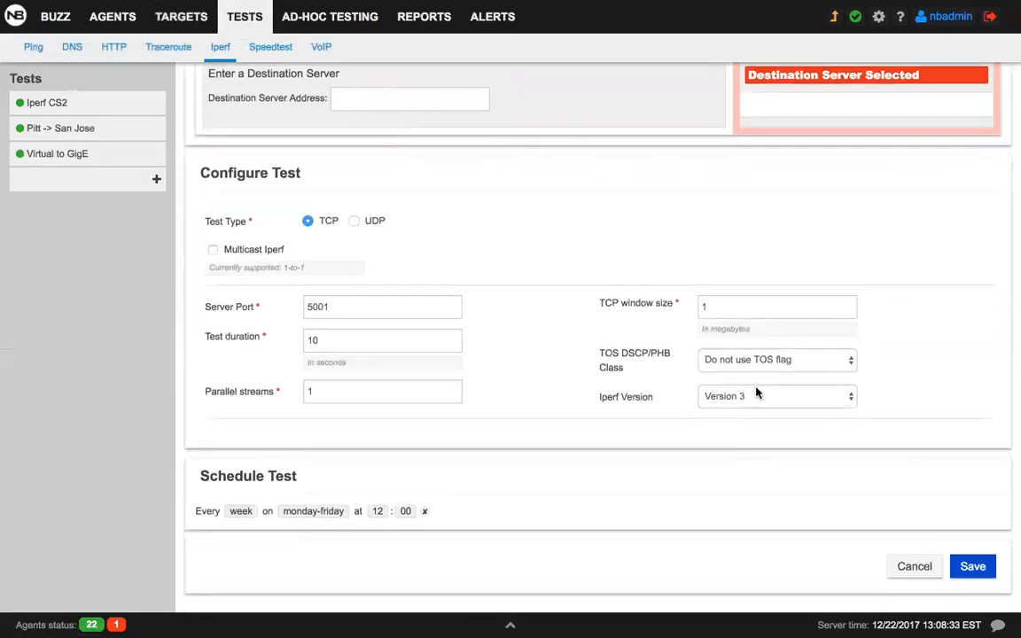
pyautogui.click(777, 397)
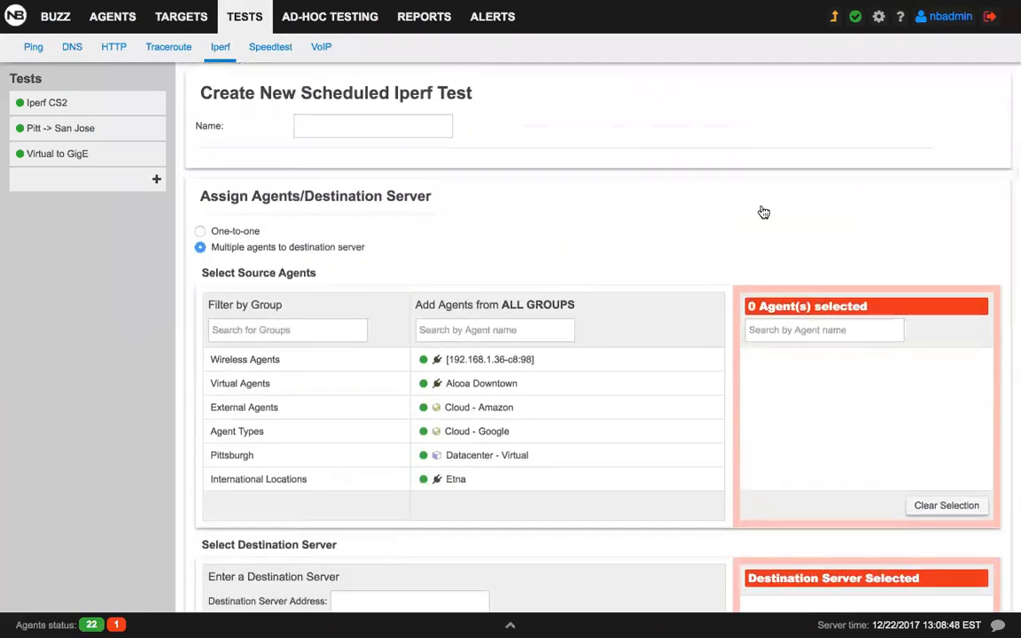
pyautogui.scroll(-3)
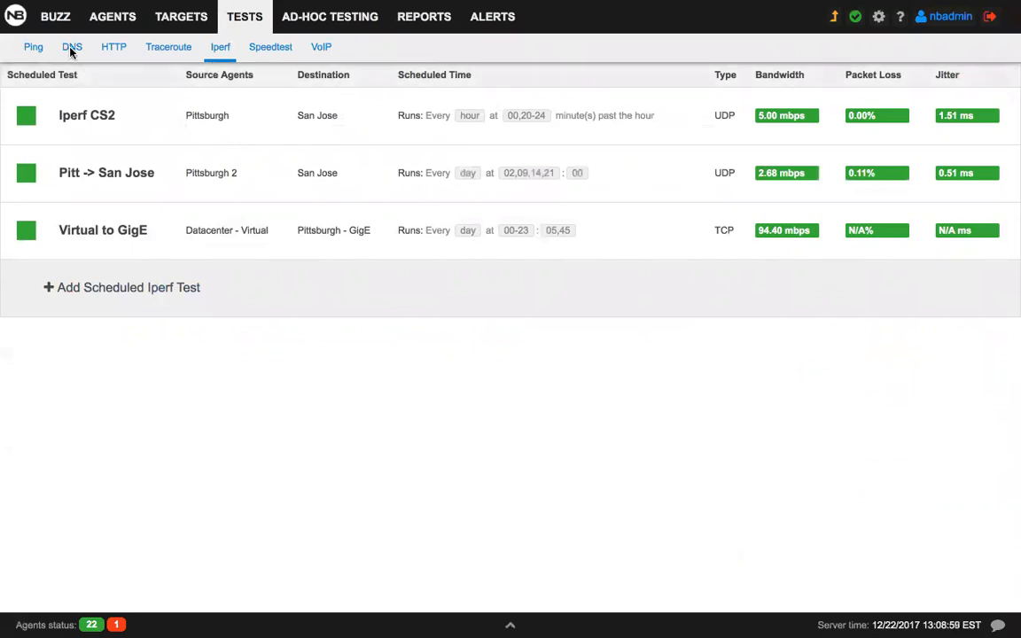
pyautogui.moveTo(71, 49)
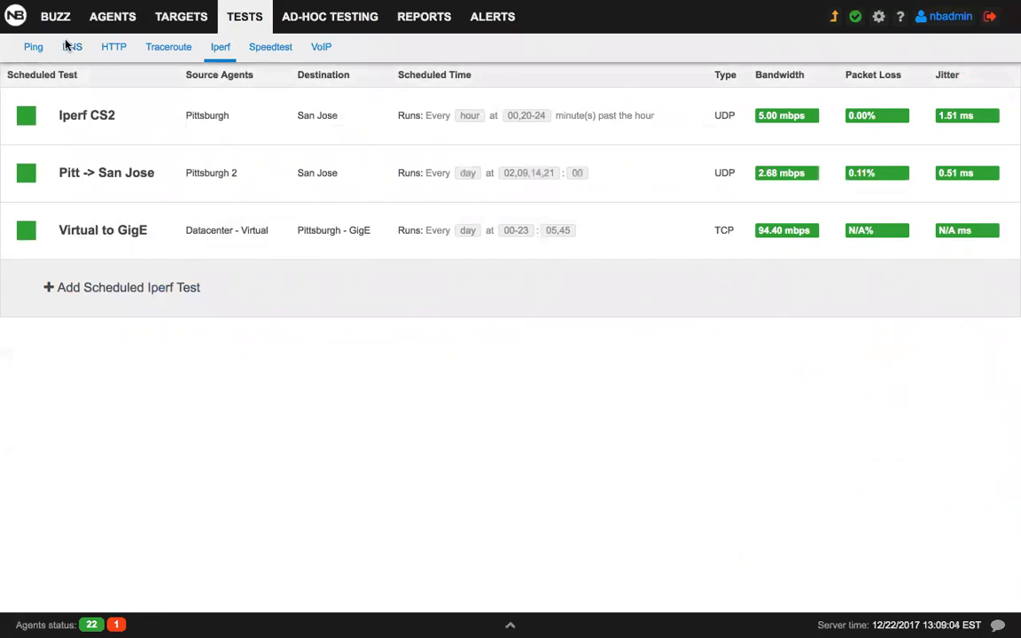
pyautogui.moveTo(822, 35)
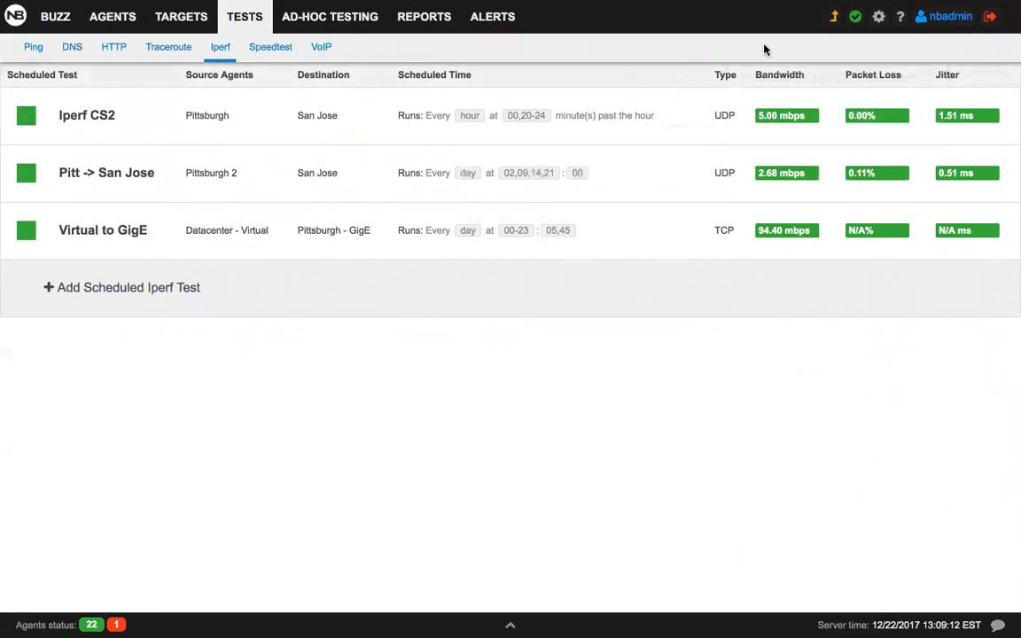
pyautogui.moveTo(808, 39)
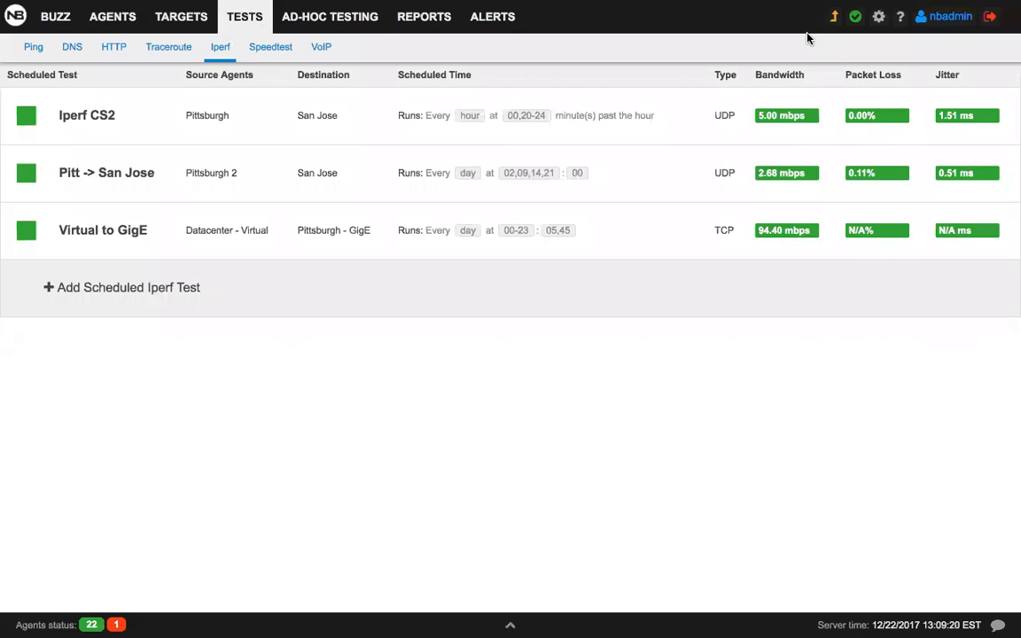
pyautogui.click(833, 16)
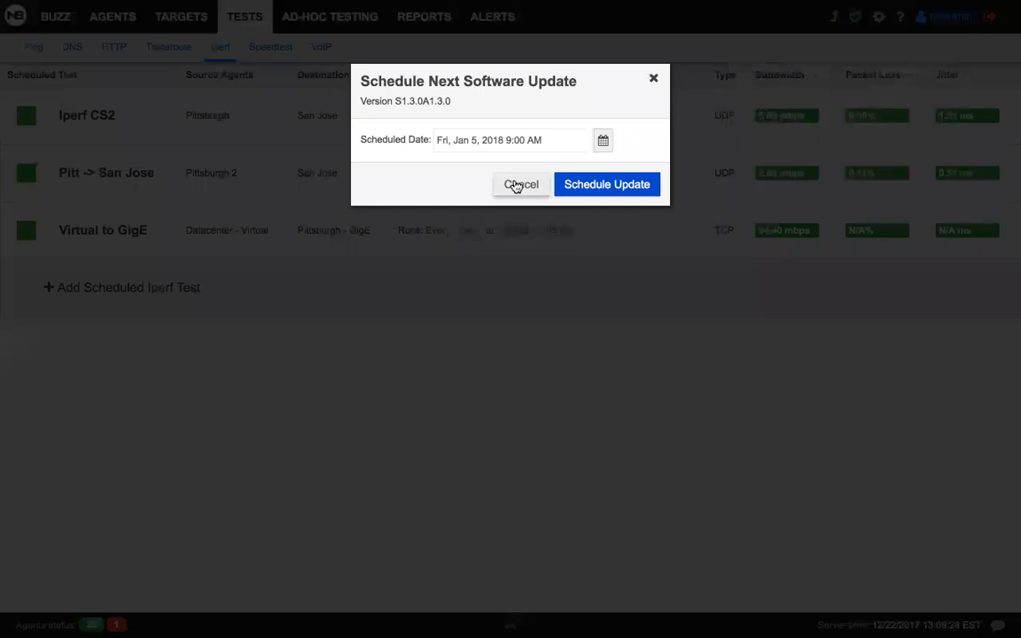
pyautogui.click(521, 184)
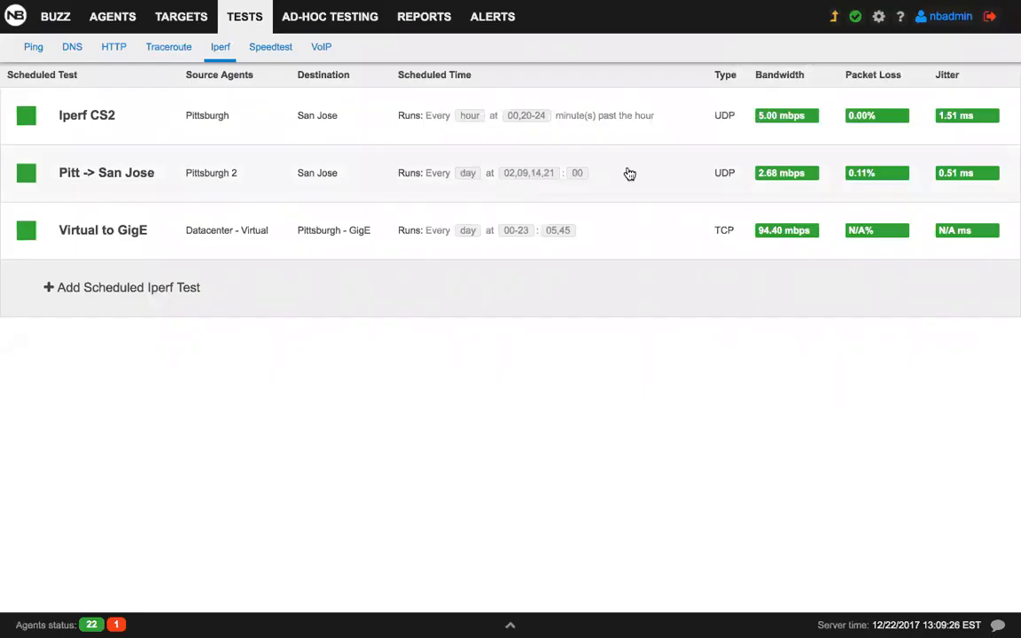
pyautogui.moveTo(380, 29)
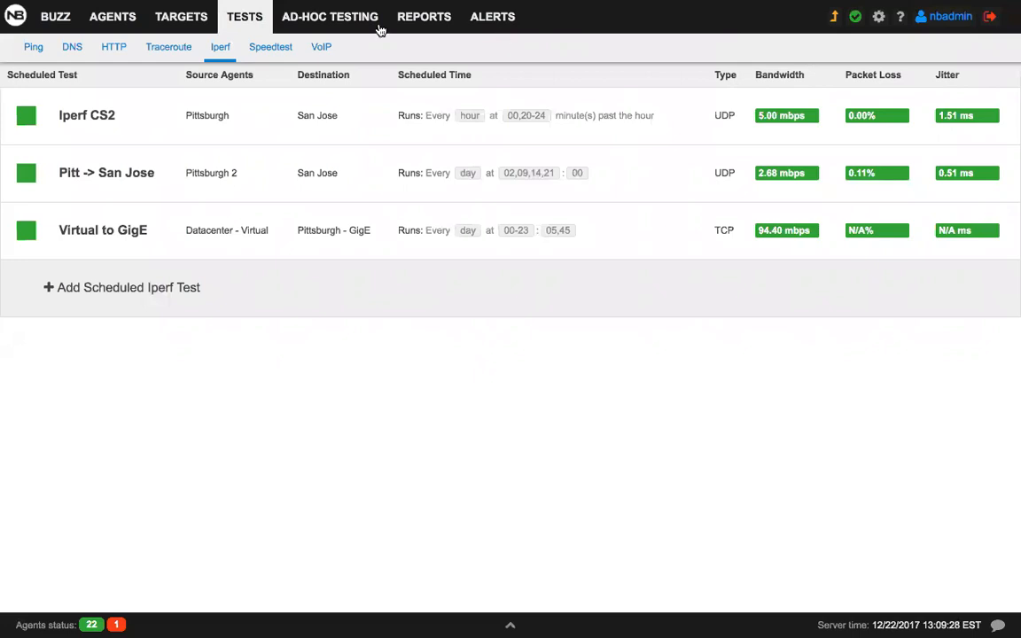
# Return to the Buzz overview with the network rating, performance charts and recent incidents
pyautogui.click(55, 16)
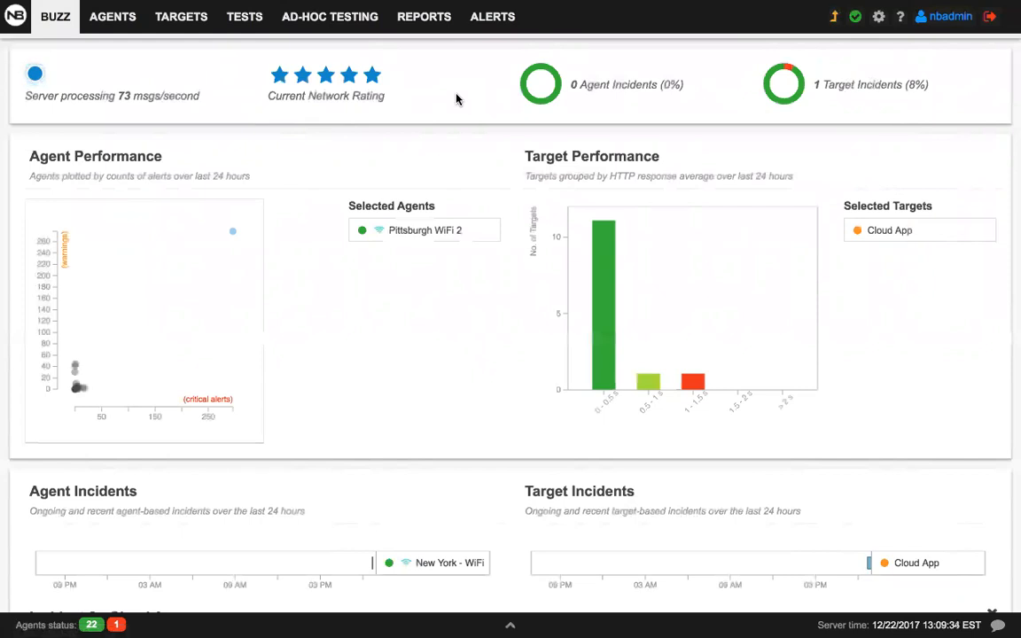
pyautogui.moveTo(424, 71)
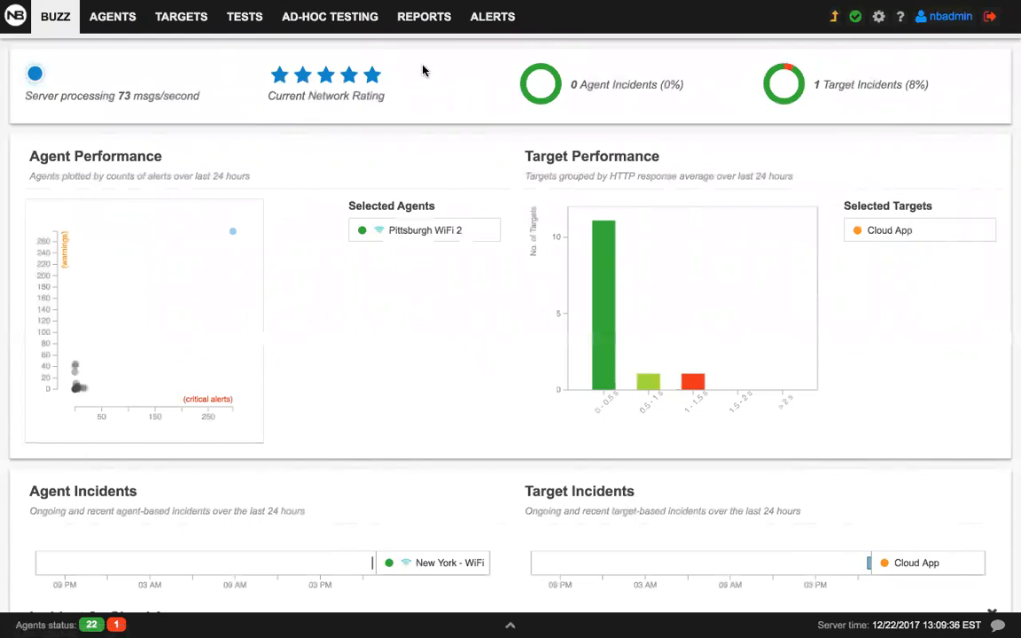